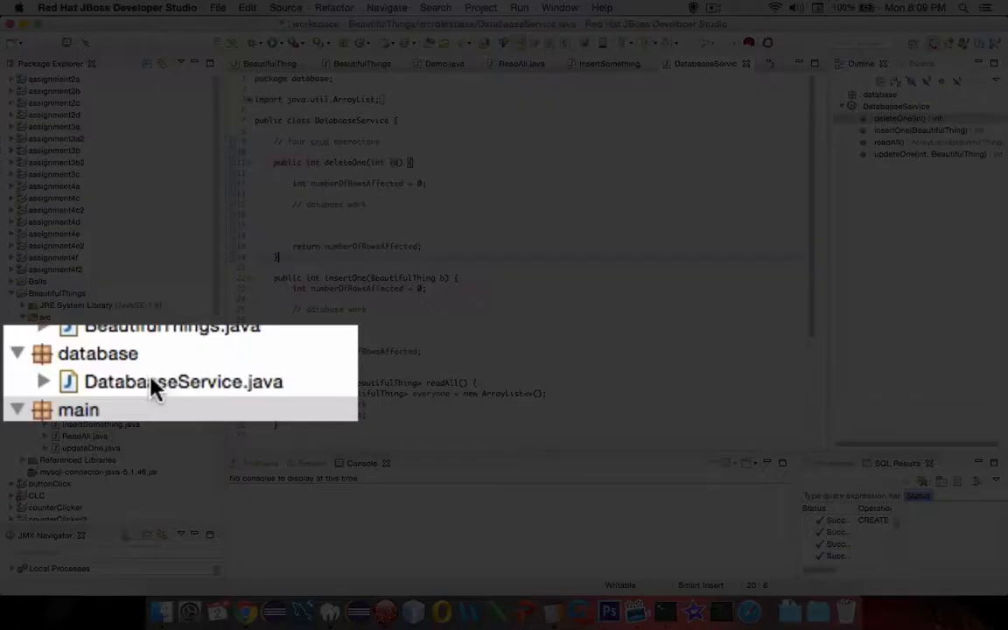
- Open DatabaseService.java and review the four CRUD method stubs
{"action": "left_click", "coordinate": [182, 382]}
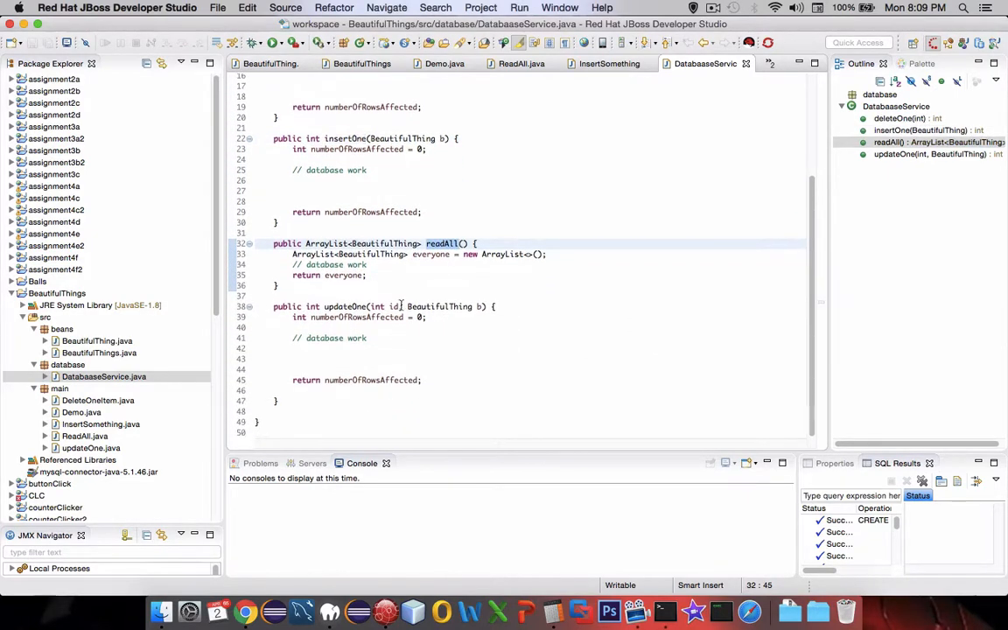
{"action": "mouse_move", "coordinate": [341, 307]}
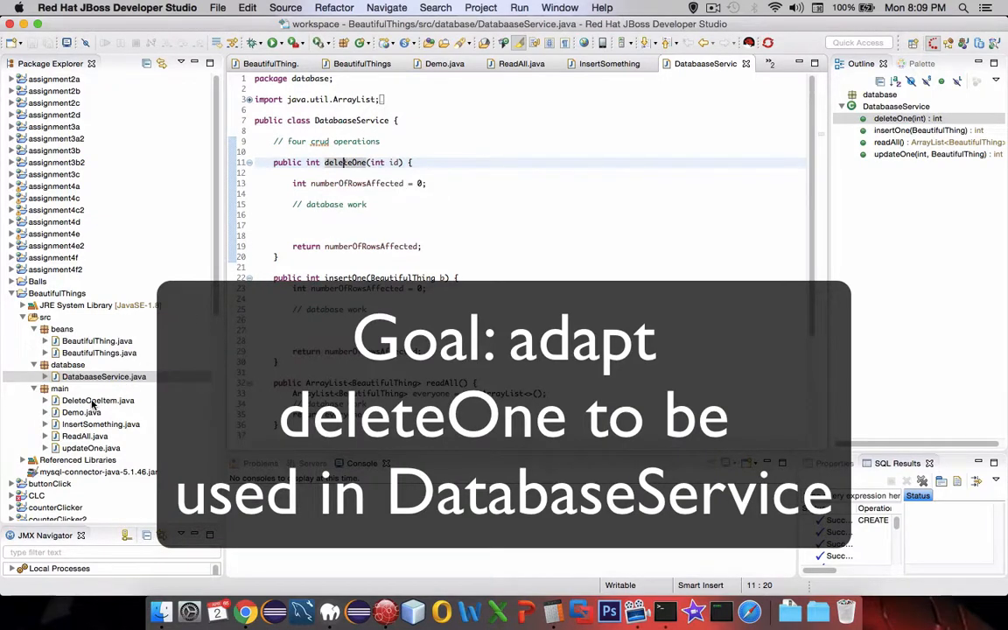
- Copy the JDBC connect-and-delete code from DeleteOneItem into deleteOne with the query ending in where id = ?
{"action": "left_click", "coordinate": [98, 399]}
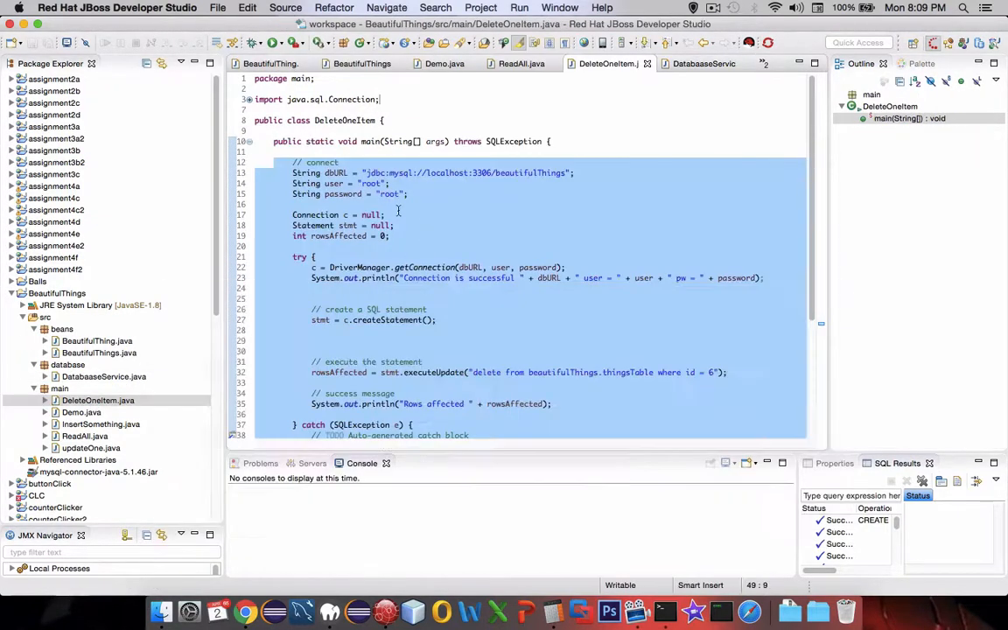
{"action": "scroll", "scroll_direction": "down", "scroll_amount": 3}
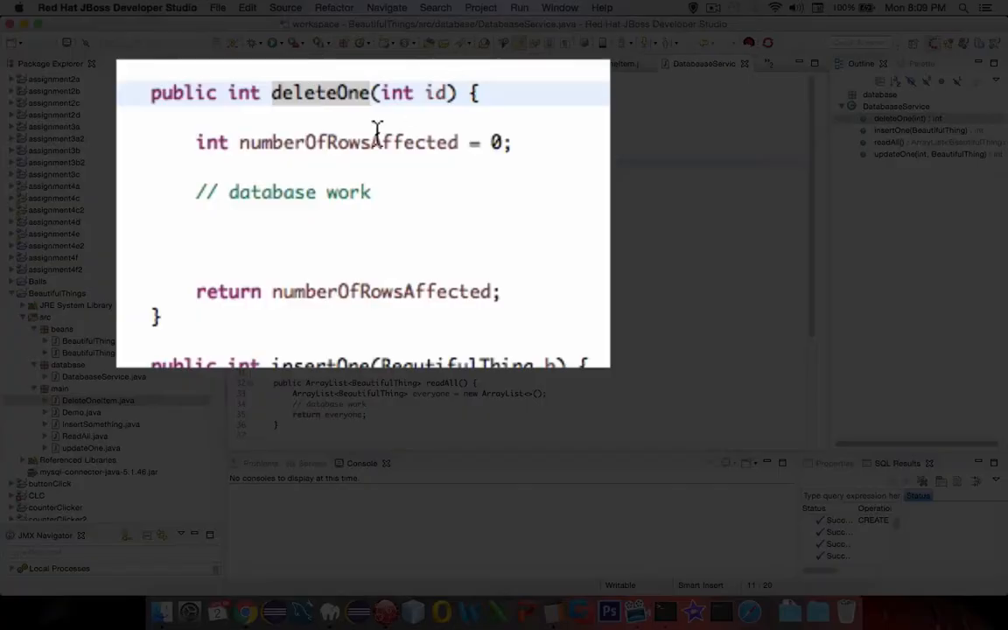
{"action": "left_click", "coordinate": [375, 191]}
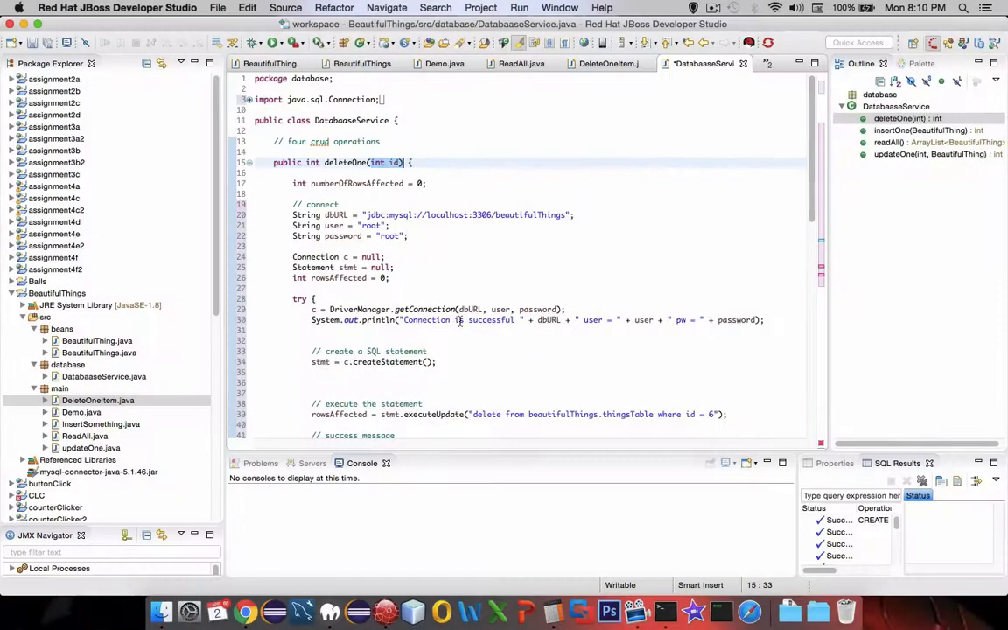
{"action": "scroll", "scroll_direction": "down", "scroll_amount": 3}
{"action": "type", "text": "?"}
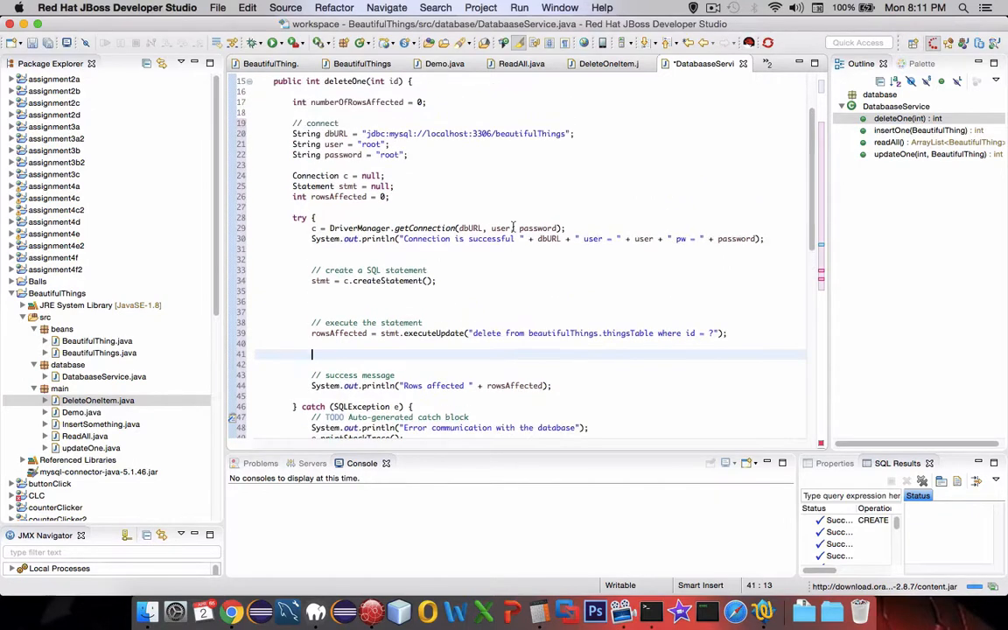
- Comment out the Statement declaration and add PreparedStatement stmt = null; below it
{"action": "left_click", "coordinate": [294, 185]}
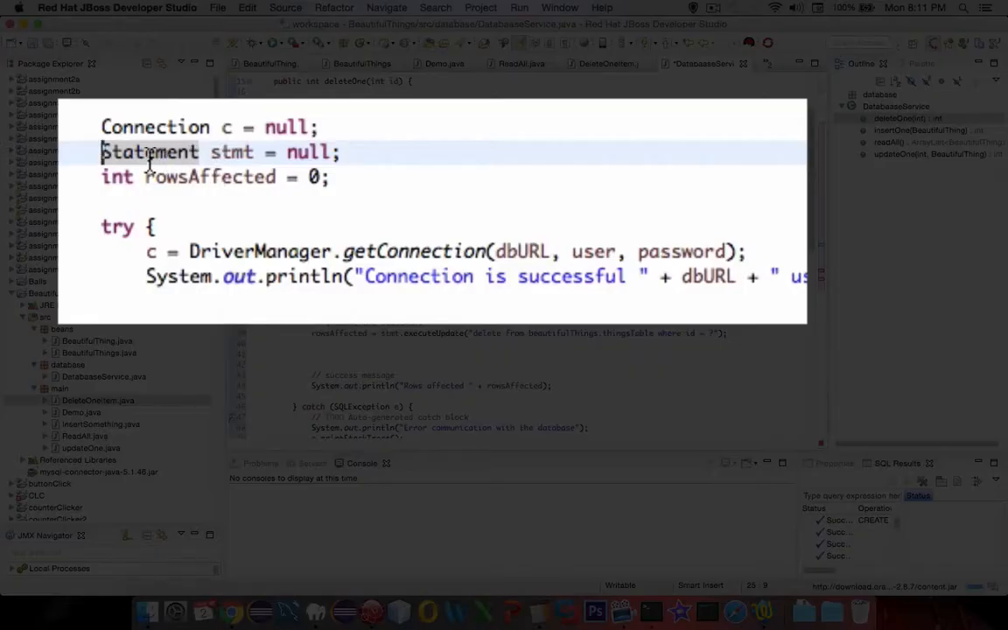
{"action": "mouse_move", "coordinate": [149, 153]}
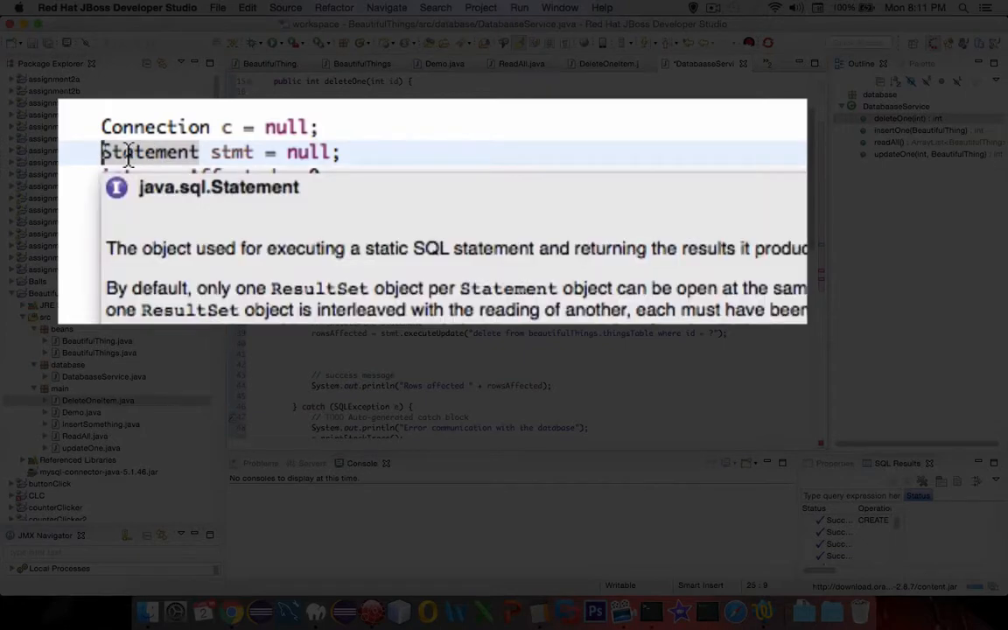
{"action": "type", "text": "//"}
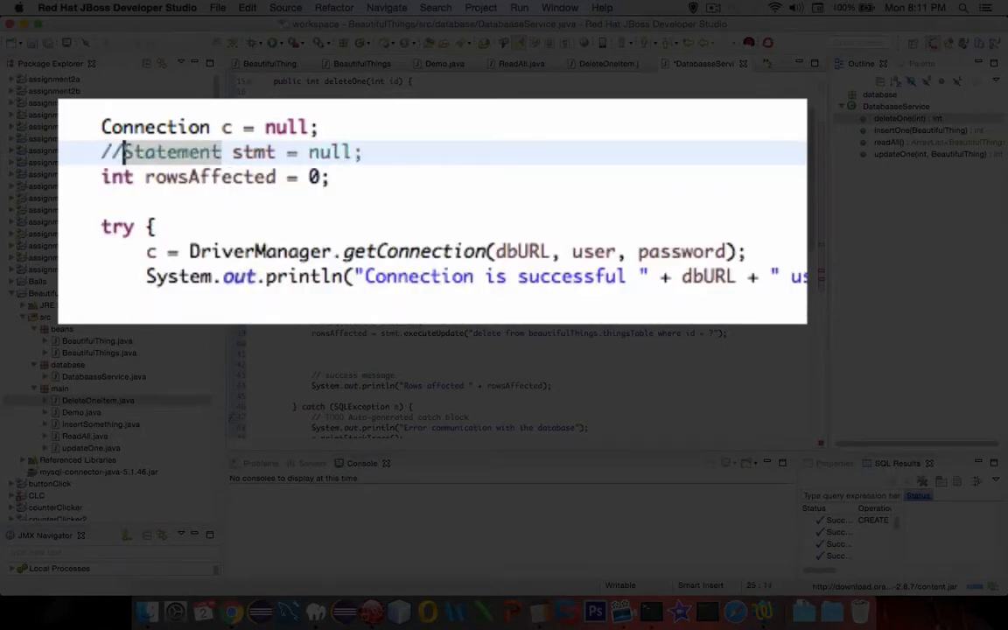
{"action": "key", "text": "Enter"}
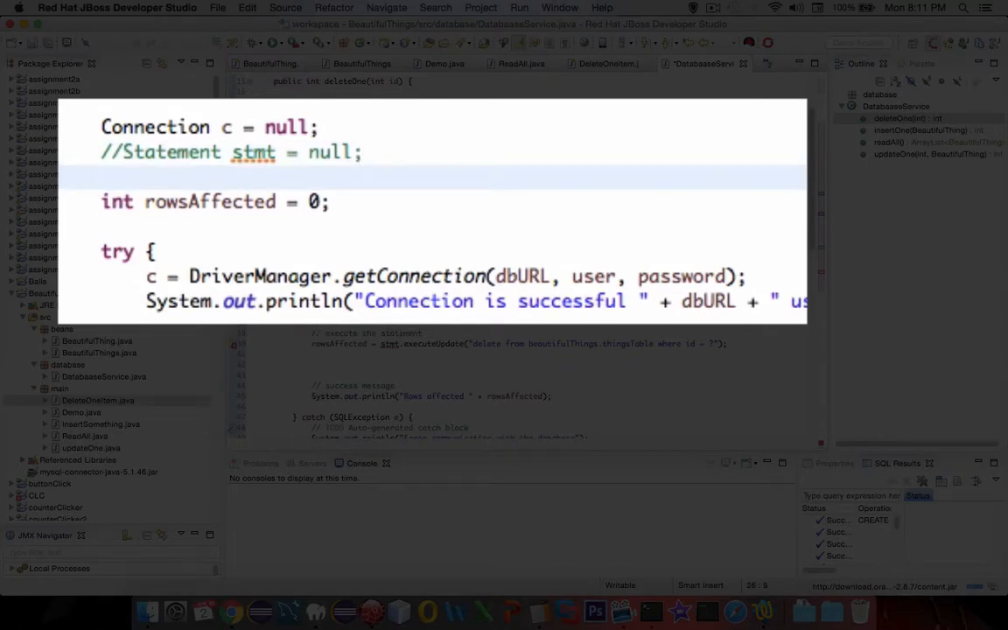
{"action": "type", "text": "Prep"}
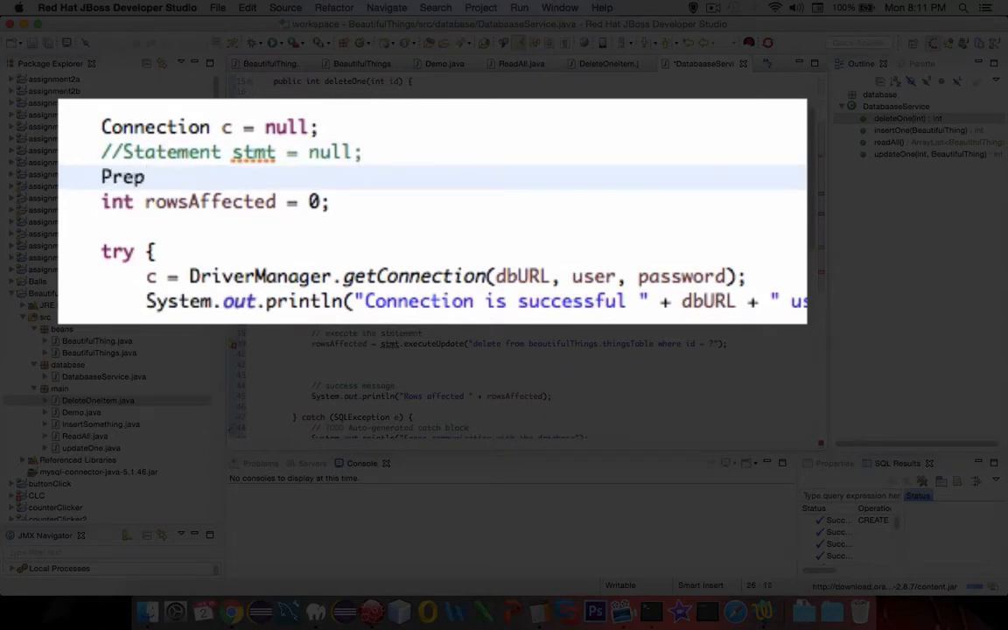
{"action": "type", "text": "ared"}
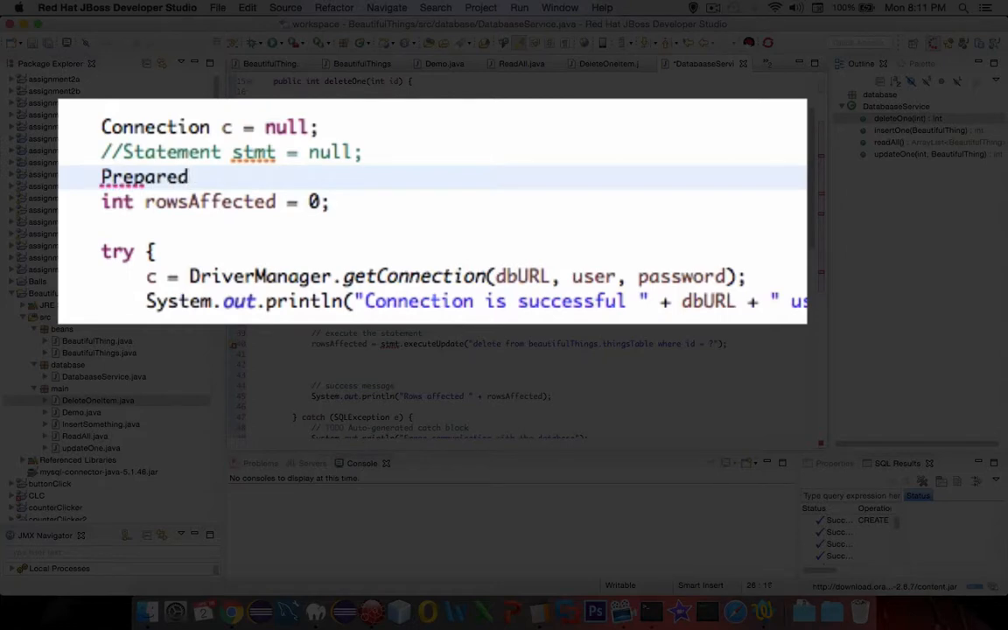
{"action": "type", "text": "Statement stmt ="}
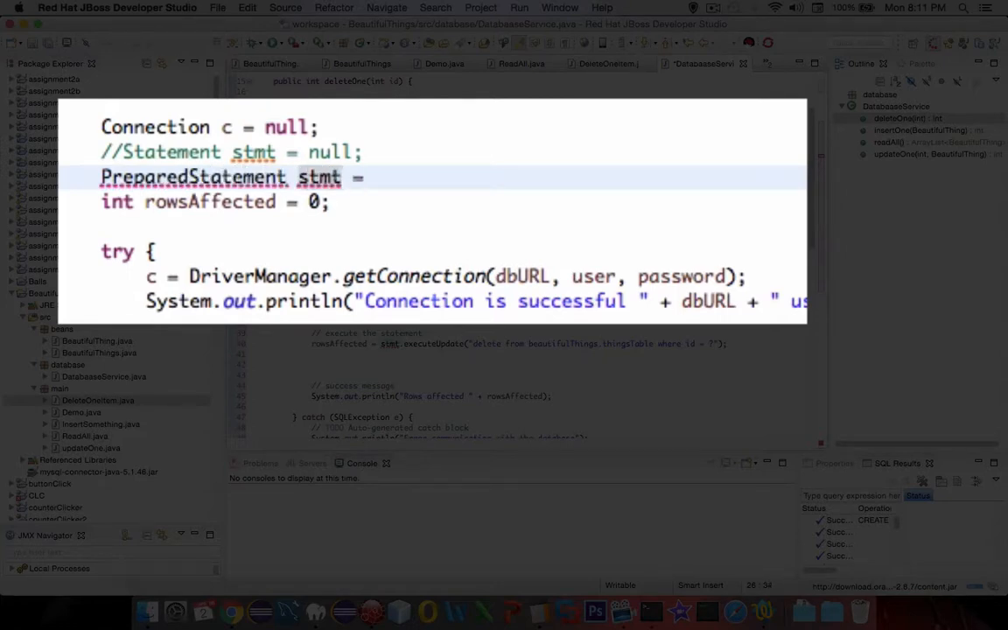
{"action": "type", "text": "null;"}
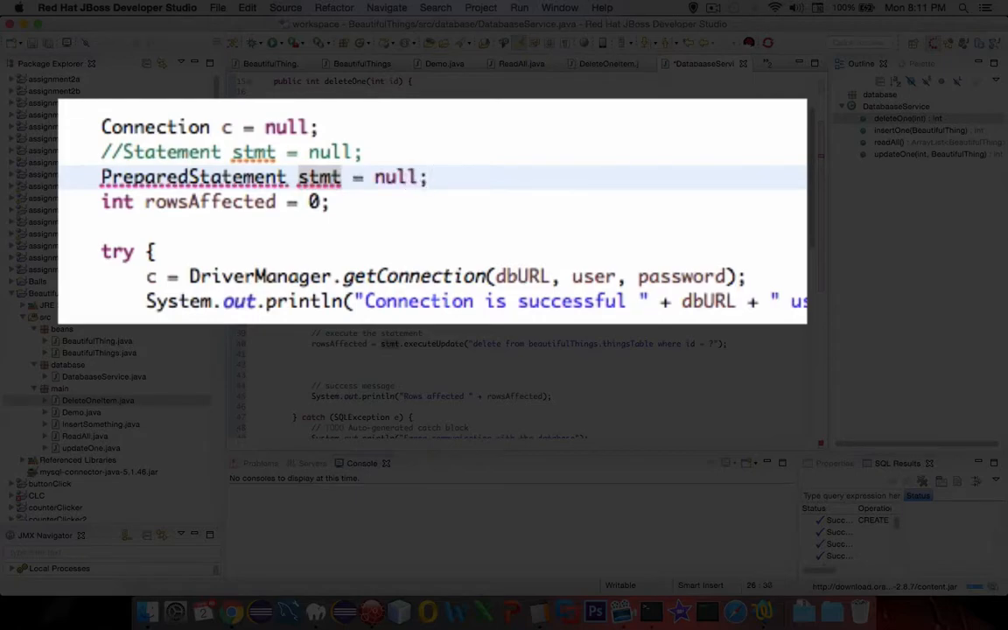
{"action": "left_click", "coordinate": [330, 196]}
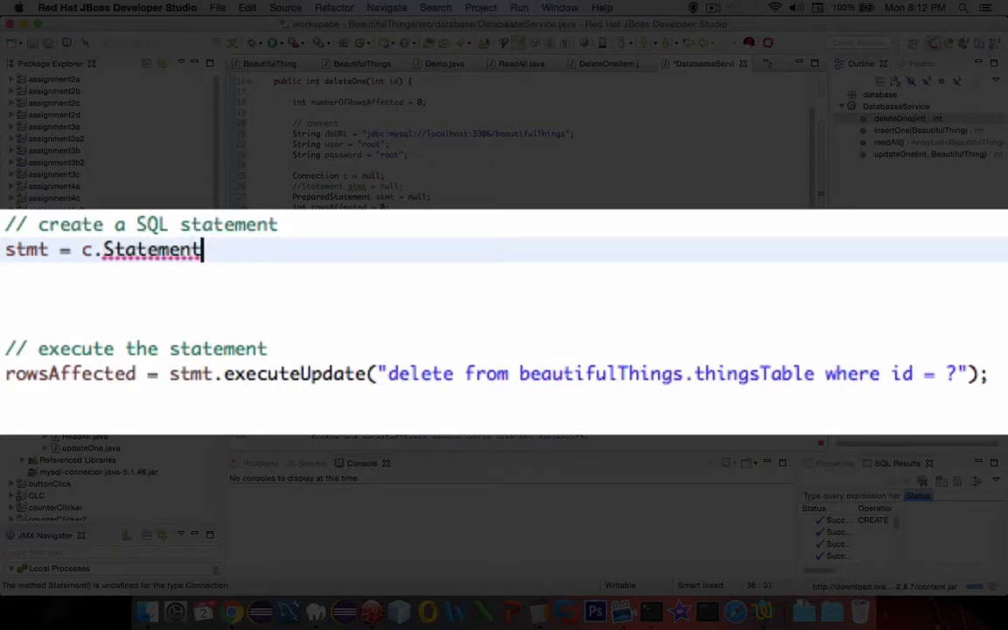
- Replace createStatement with c.prepareStatement taking the delete from beautifulThings.thingsTable query
{"action": "key", "text": "backspace"}
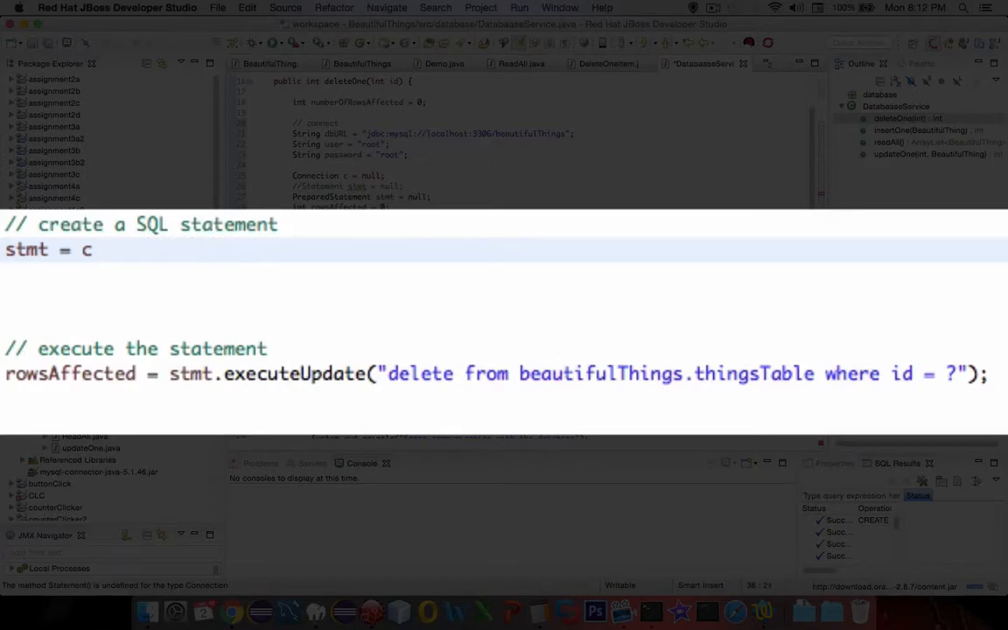
{"action": "type", "text": "."}
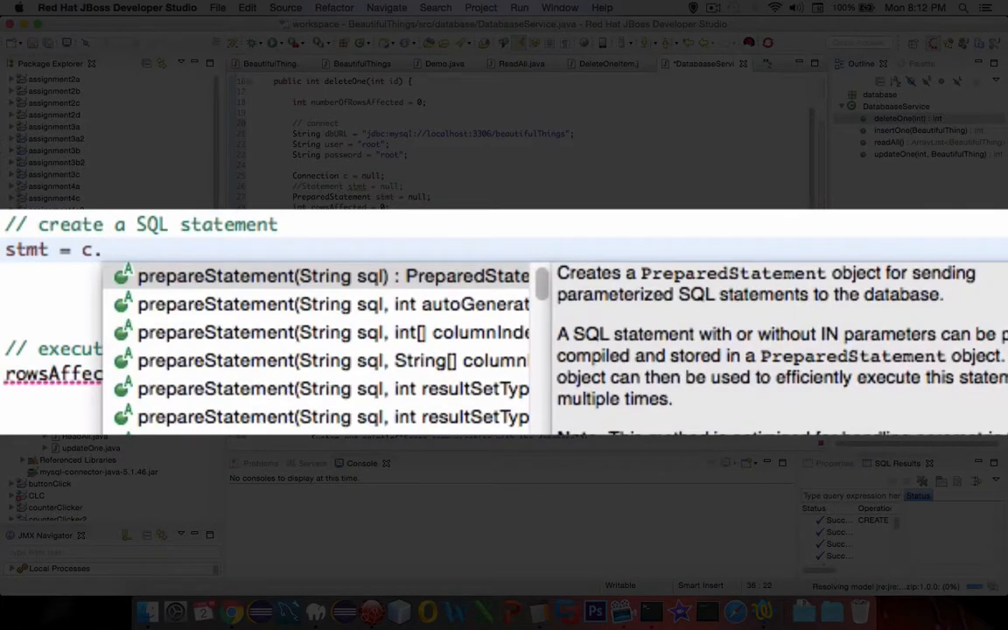
{"action": "mouse_move", "coordinate": [318, 280]}
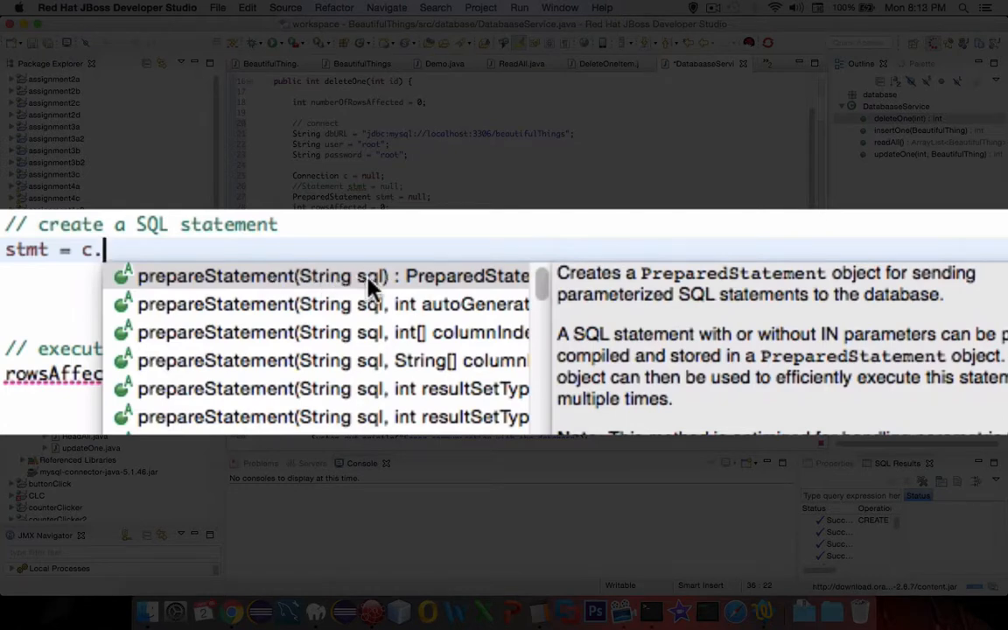
{"action": "left_click", "coordinate": [254, 276]}
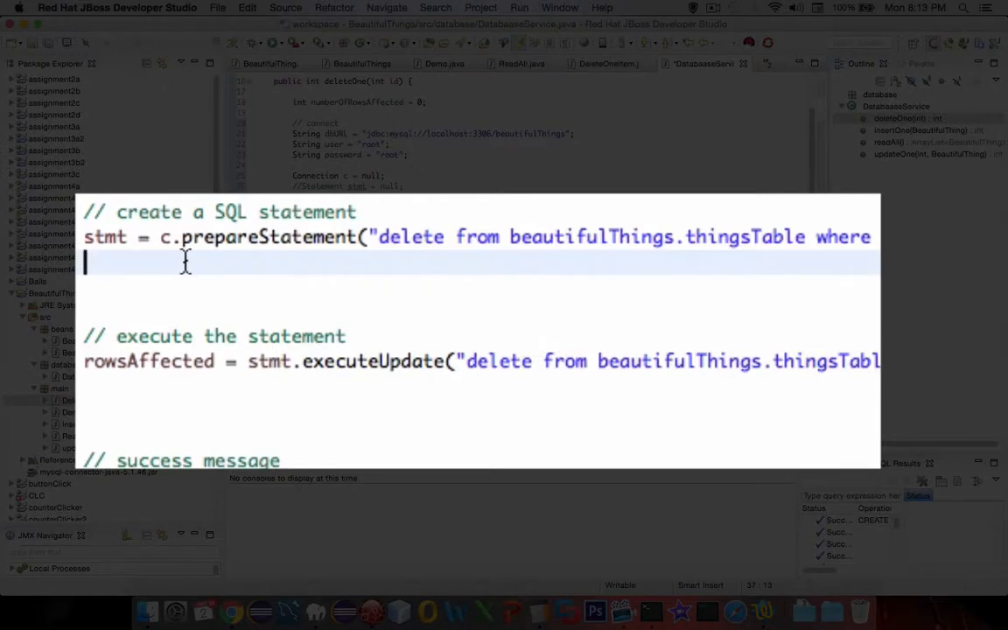
- Add a stmt.setInt call with parameter index 1 and value id after prepareStatement
{"action": "type", "text": "stmt"}
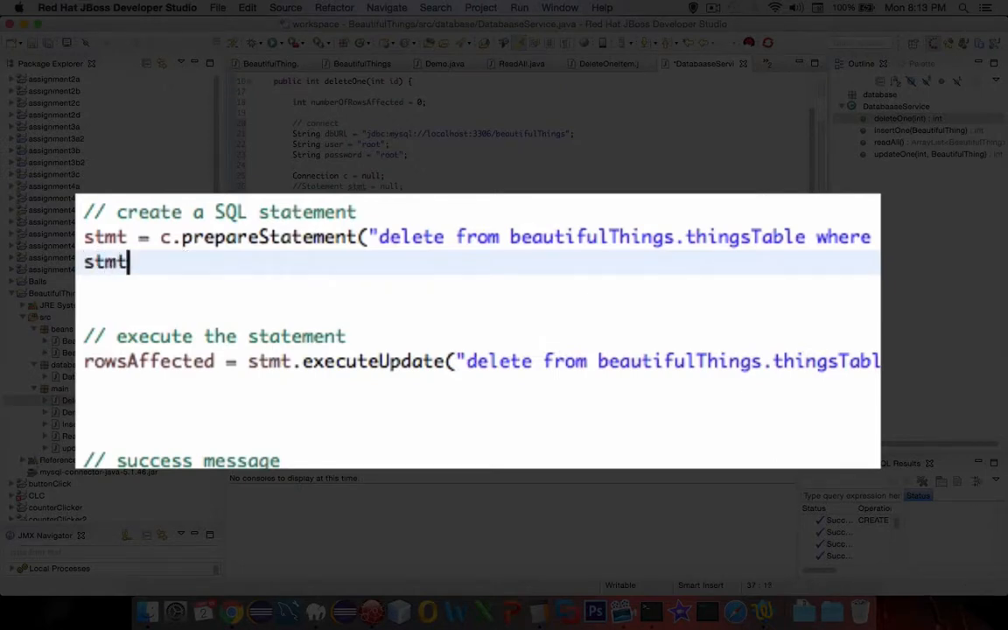
{"action": "type", "text": ".s"}
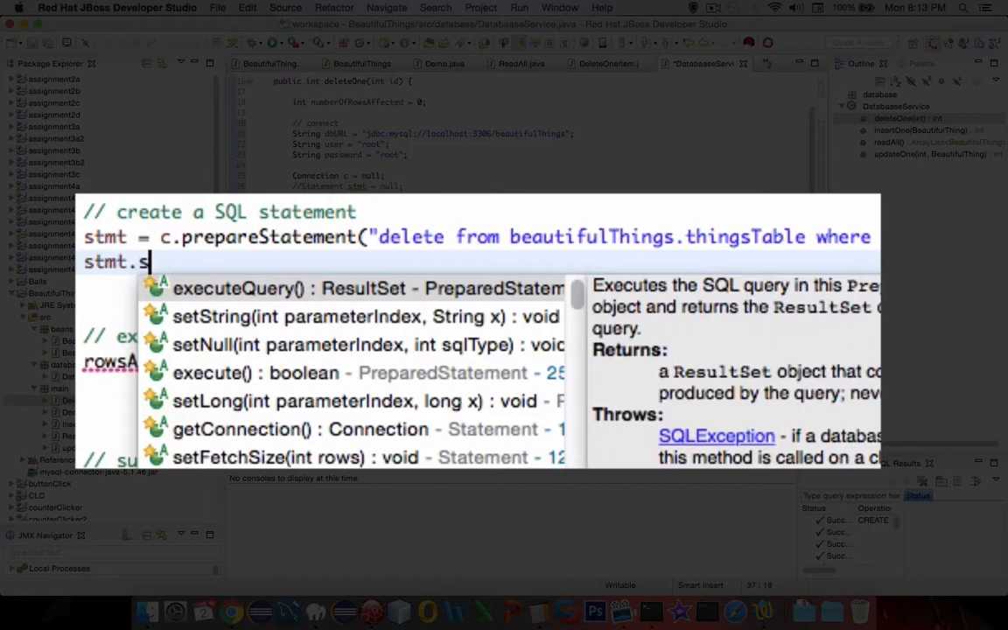
{"action": "type", "text": "e"}
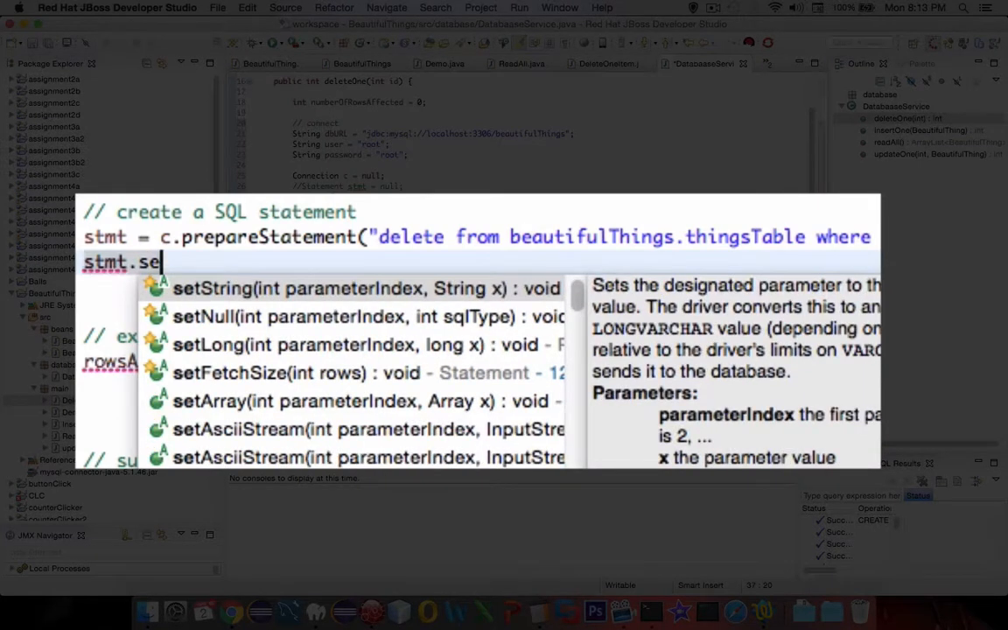
{"action": "type", "text": "t"}
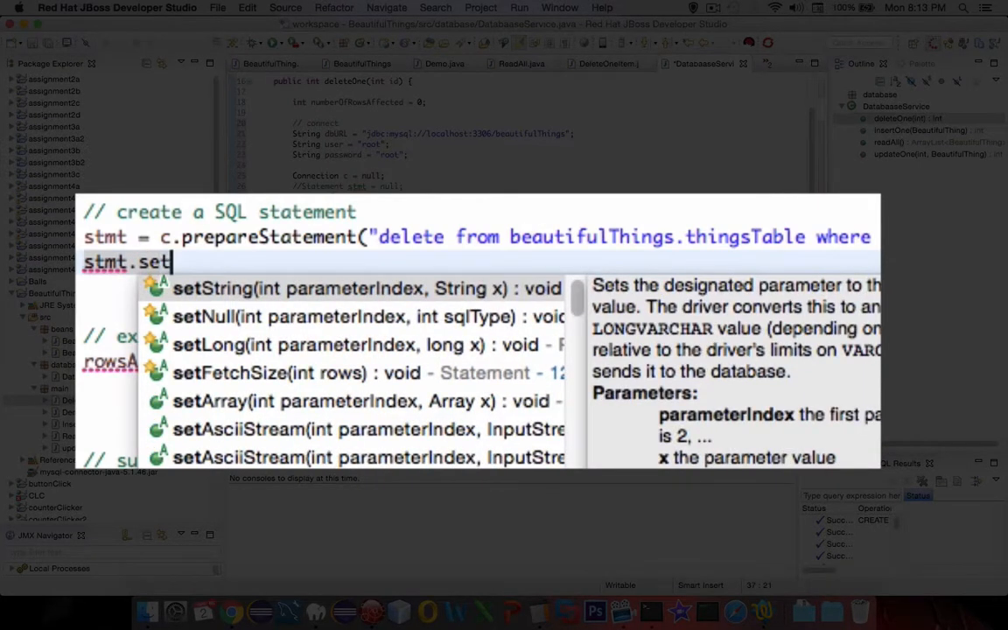
{"action": "mouse_move", "coordinate": [159, 326]}
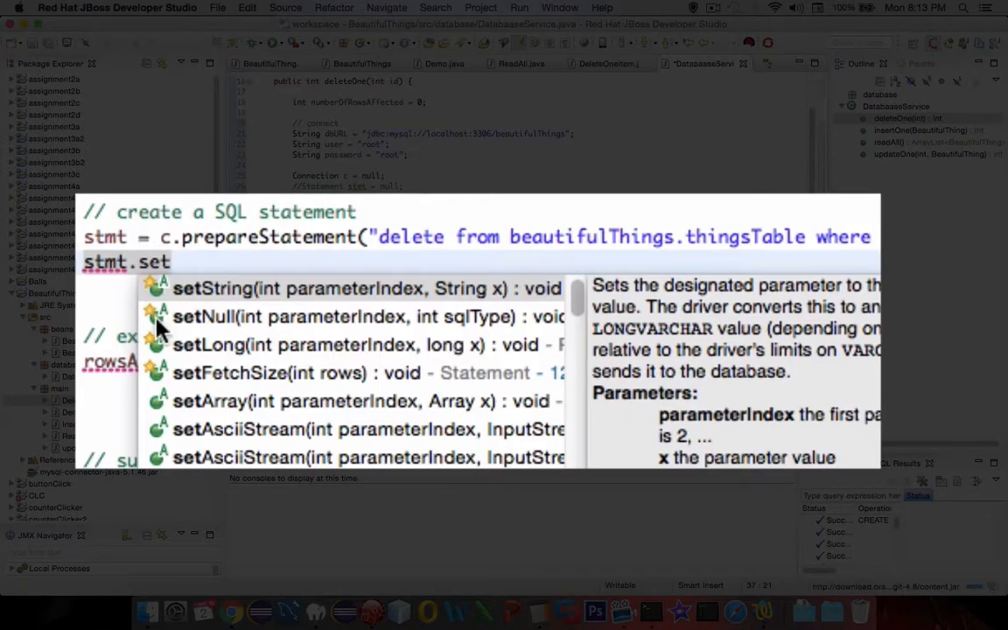
{"action": "scroll", "scroll_direction": "down", "scroll_amount": 3}
{"action": "type", "text": "Int(parameterIndex, x);"}
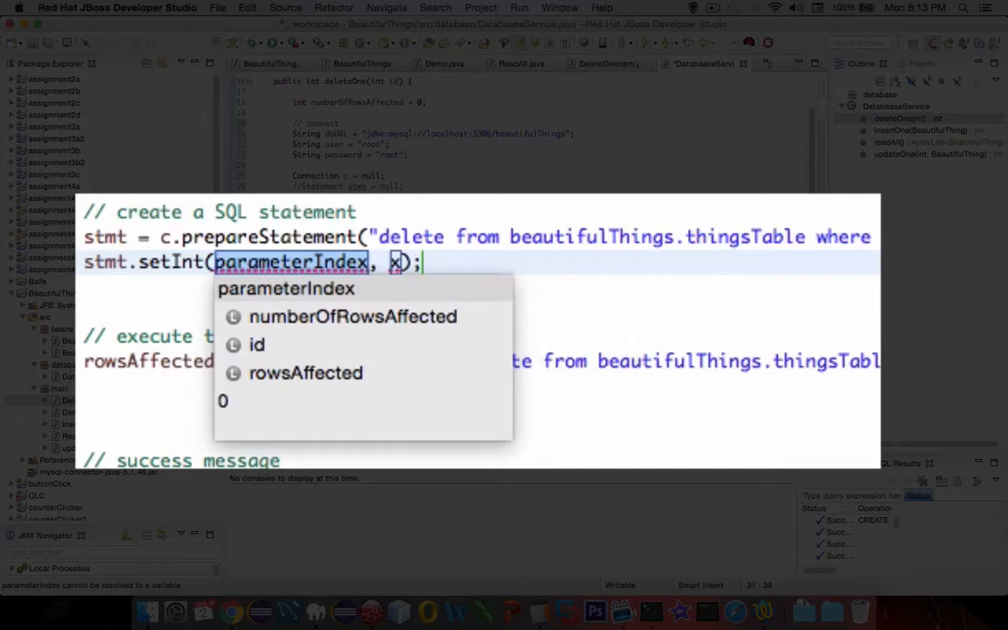
{"action": "mouse_move", "coordinate": [480, 266]}
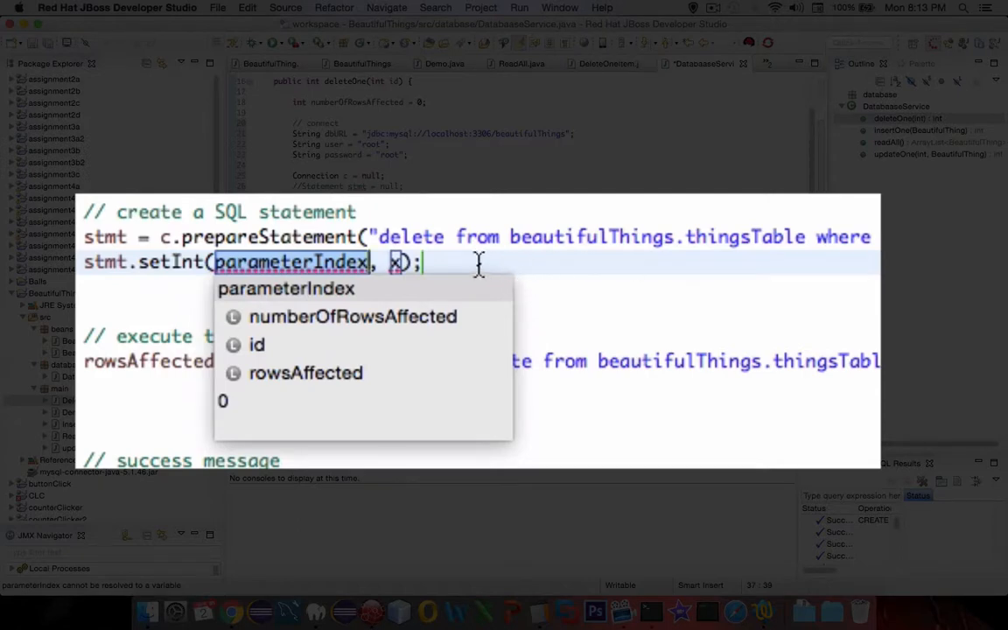
{"action": "type", "text": "1"}
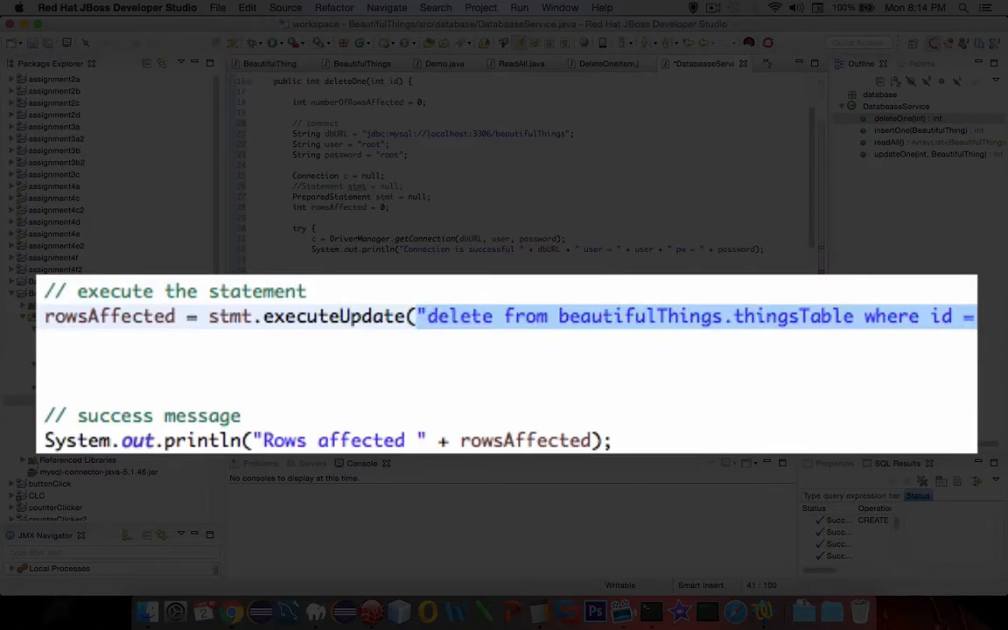
- Remove the query argument so rowsAffected comes from stmt.executeUpdate()
{"action": "key", "text": "Delete"}
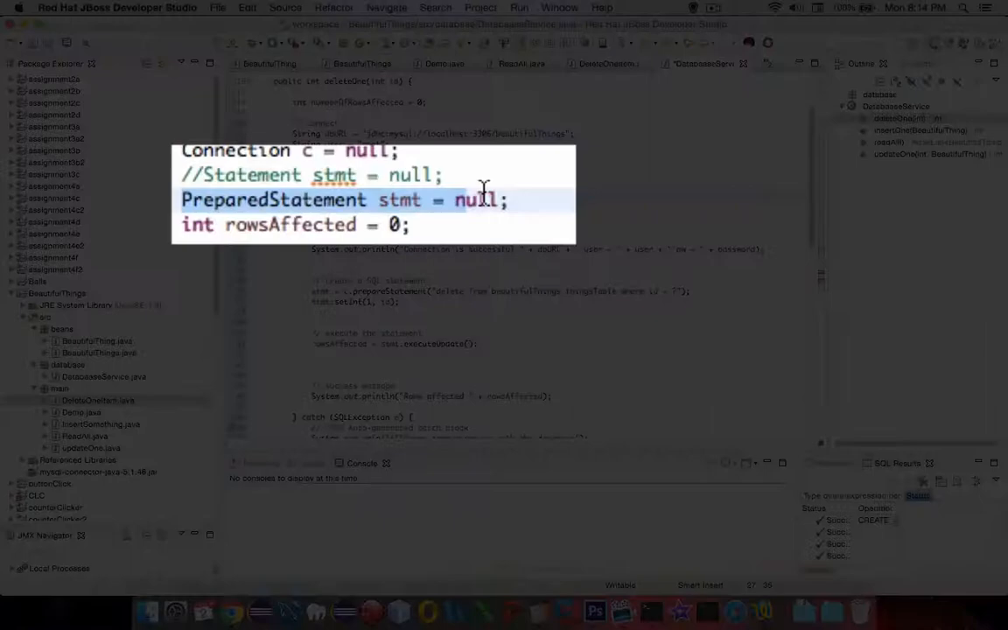
{"action": "left_click", "coordinate": [441, 196]}
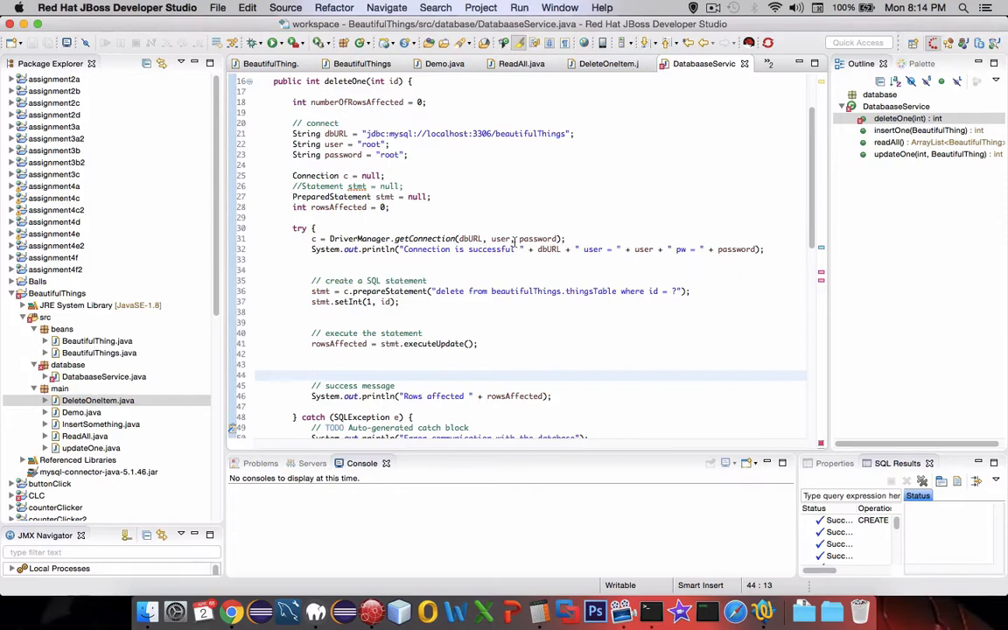
{"action": "scroll", "scroll_direction": "down", "scroll_amount": 3}
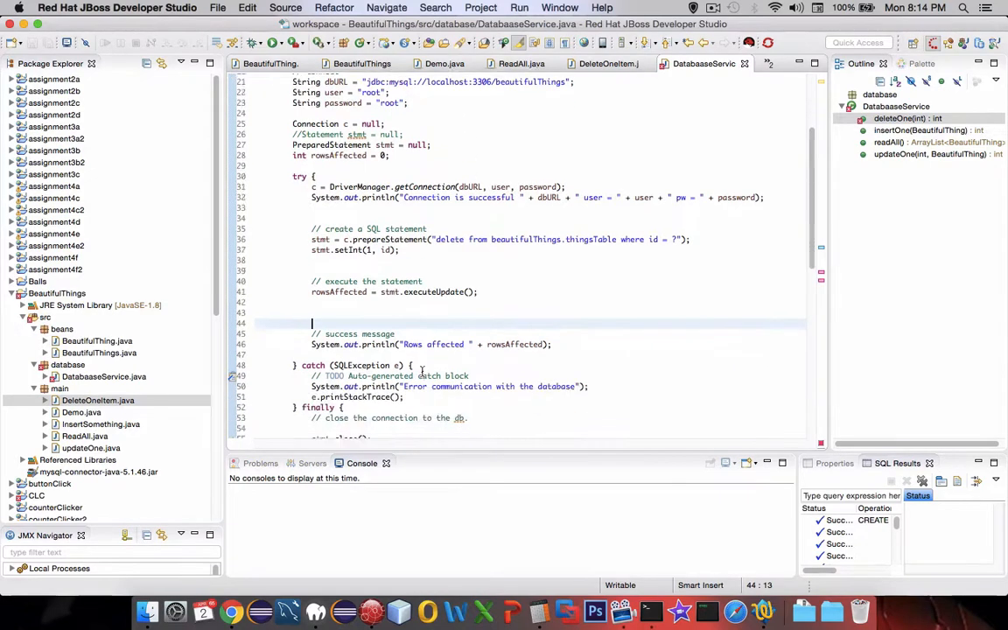
- Quick-fix the stmt.close() error so deleteOne declares throws SQLException
{"action": "scroll", "scroll_direction": "down", "scroll_amount": 3}
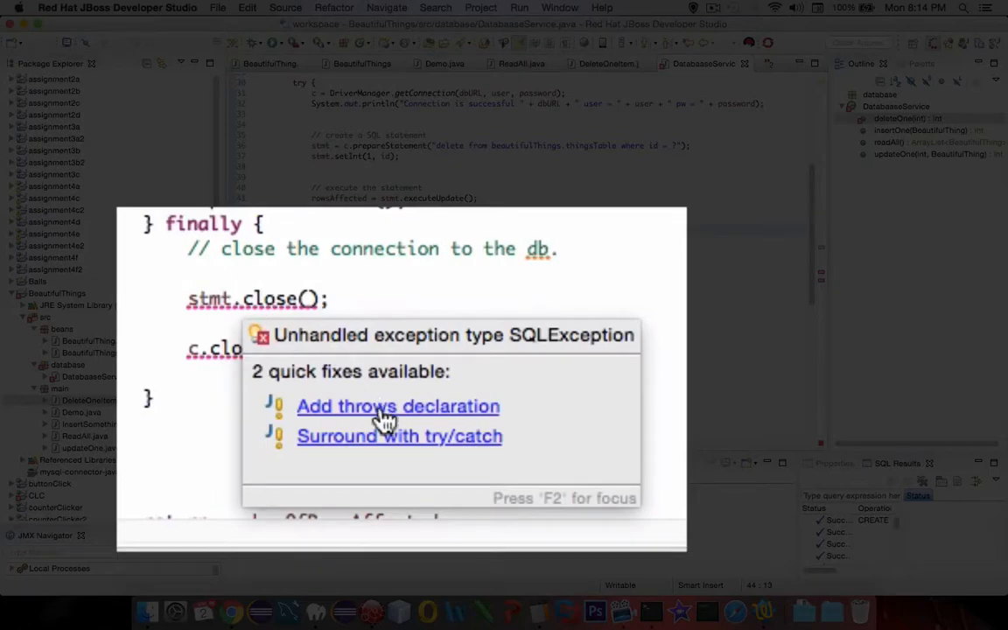
{"action": "left_click", "coordinate": [397, 406]}
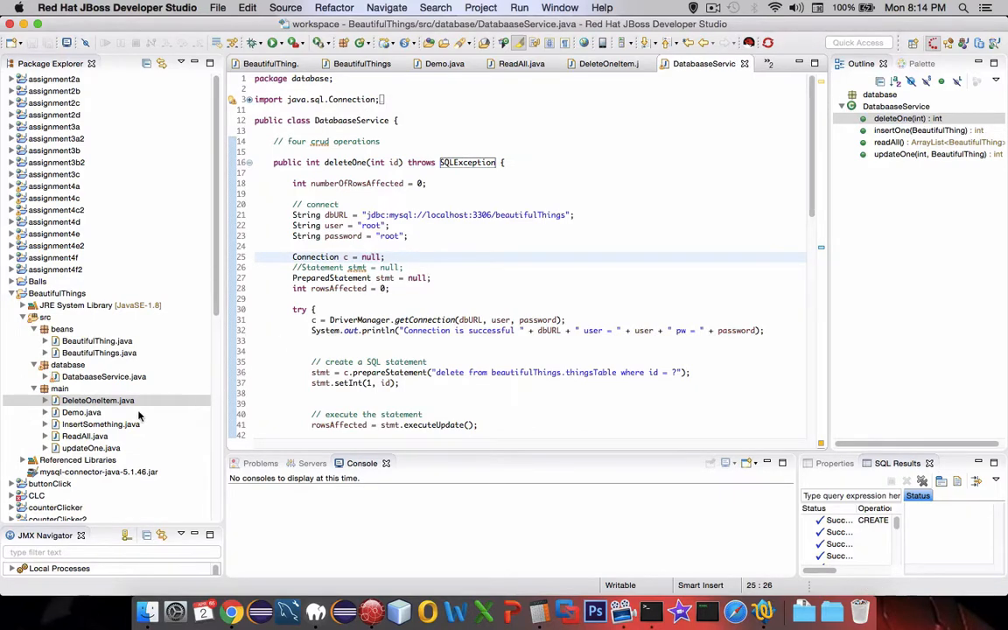
{"action": "mouse_move", "coordinate": [395, 226]}
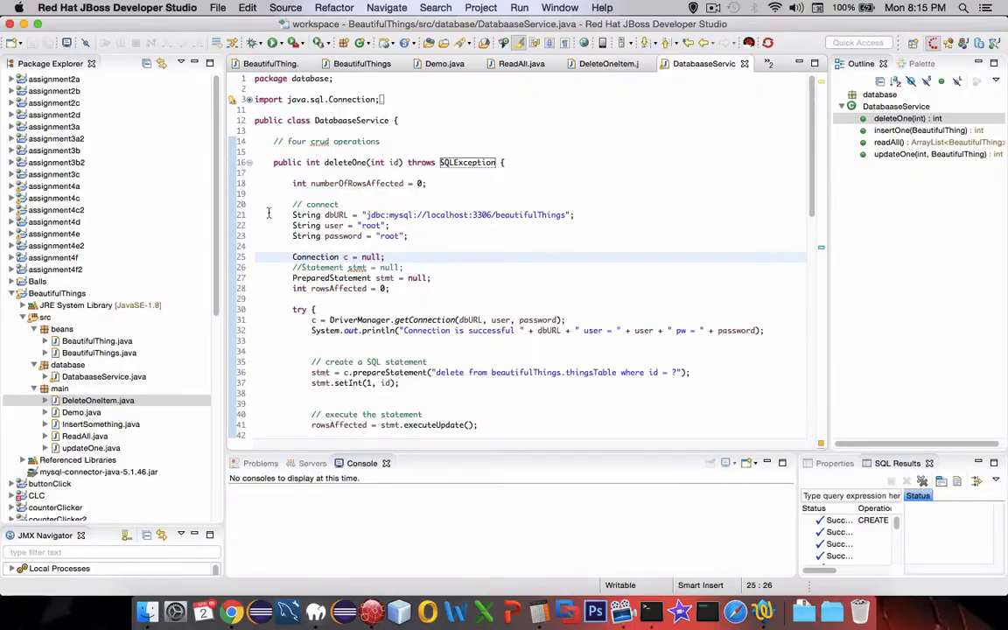
- In Demo.java's main, add DatabaseService ds = new DatabaseService(); at the top
{"action": "left_click", "coordinate": [81, 411]}
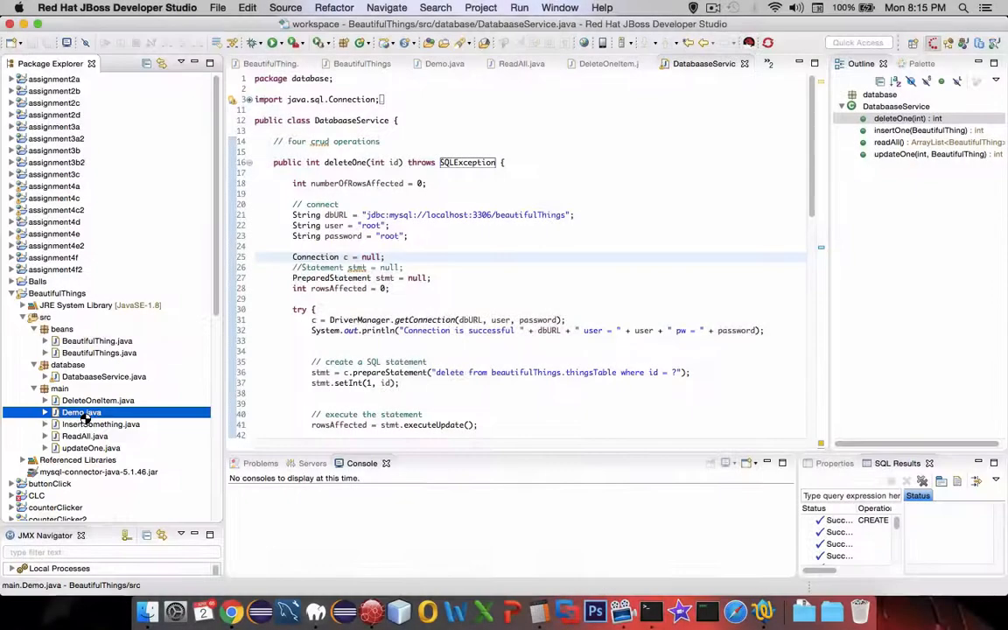
{"action": "double_click", "coordinate": [80, 413]}
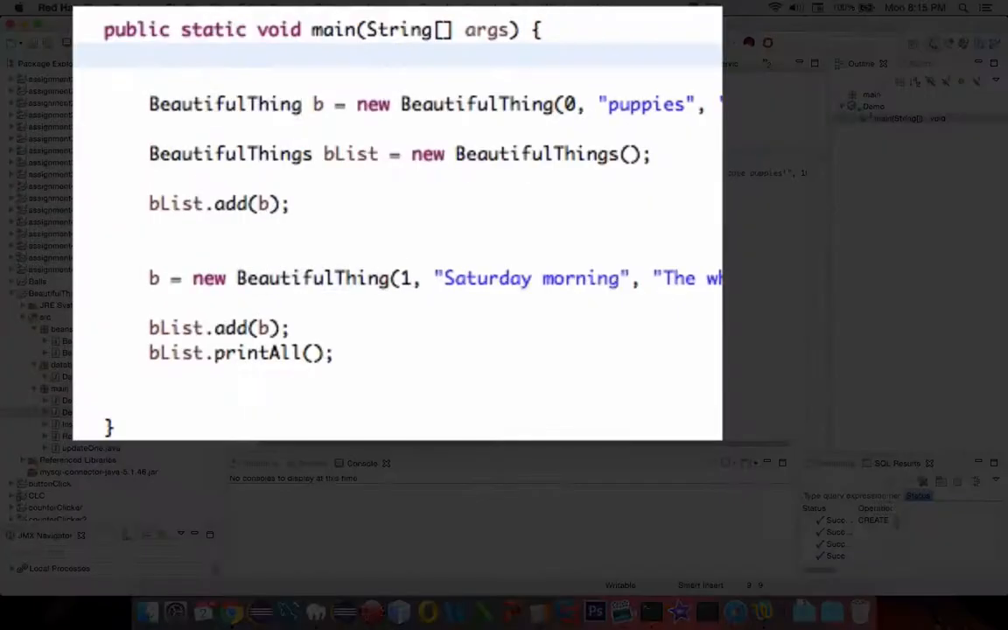
{"action": "type", "text": "Datab"}
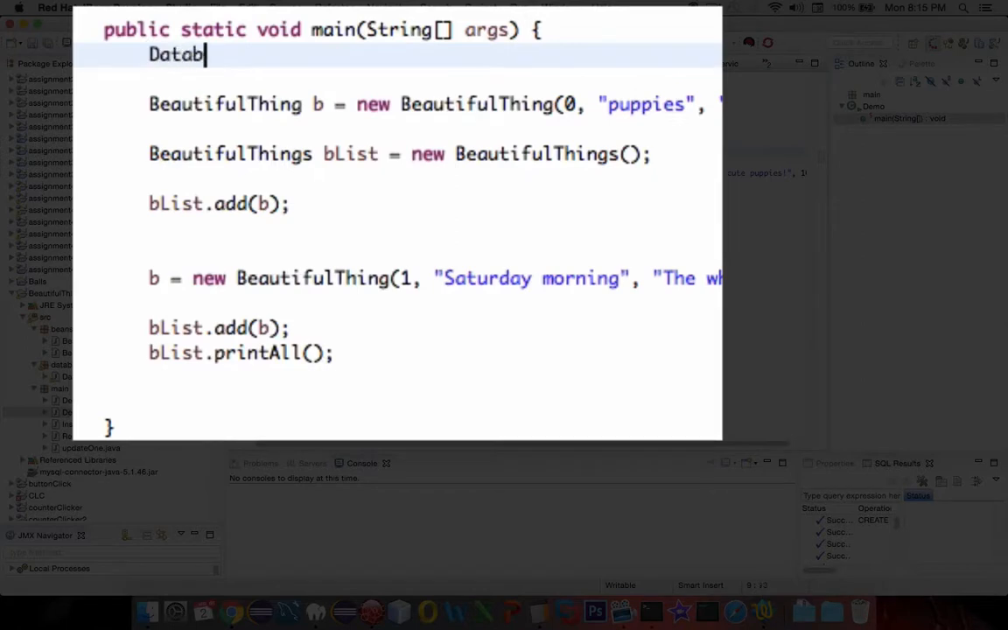
{"action": "type", "text": "aseServic"}
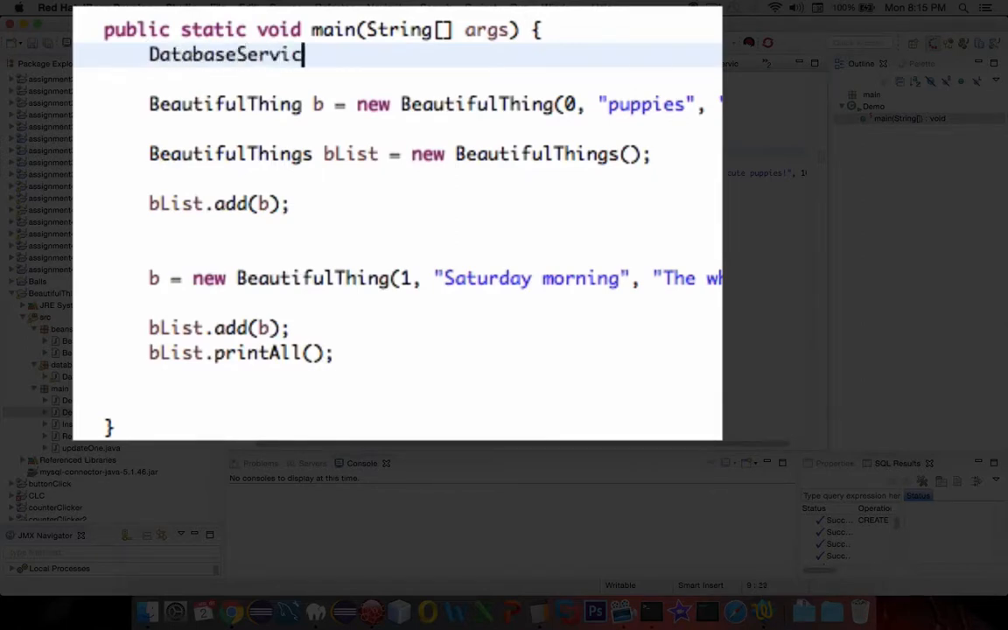
{"action": "type", "text": "e ds ="}
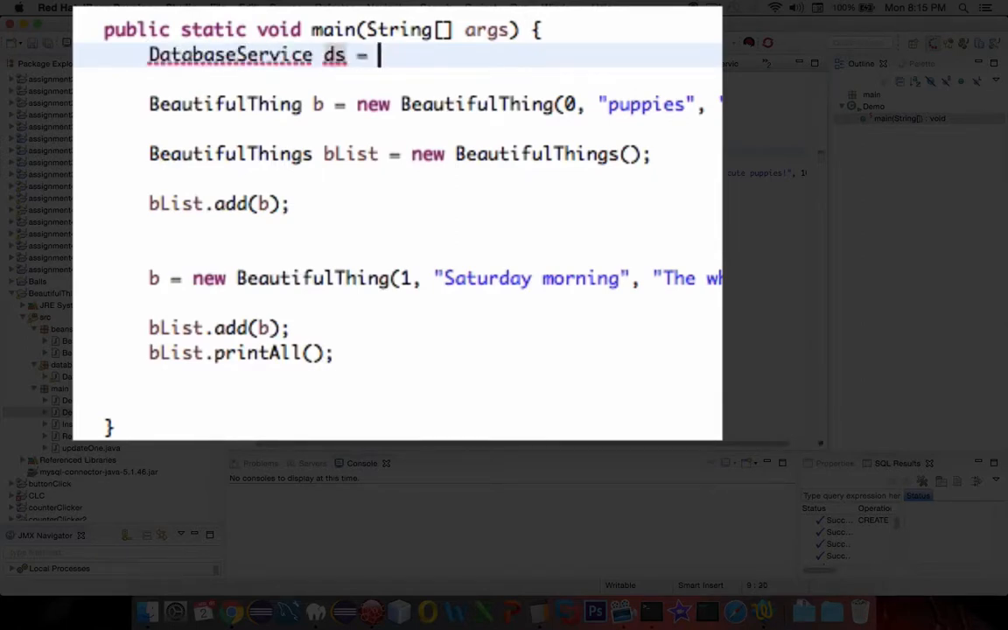
{"action": "type", "text": "new DatabaseSeri"}
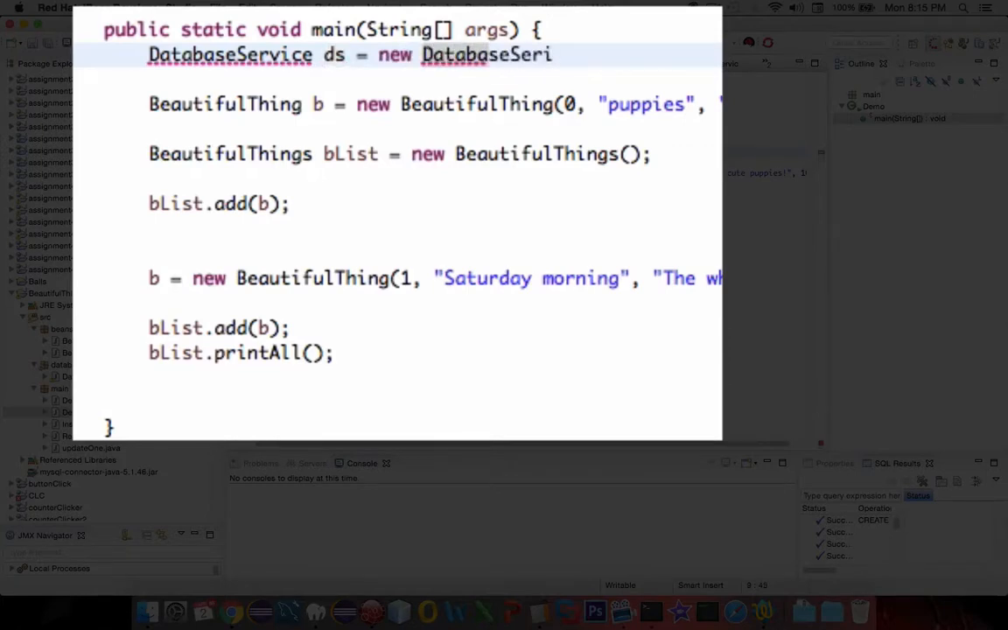
{"action": "type", "text": "ce();"}
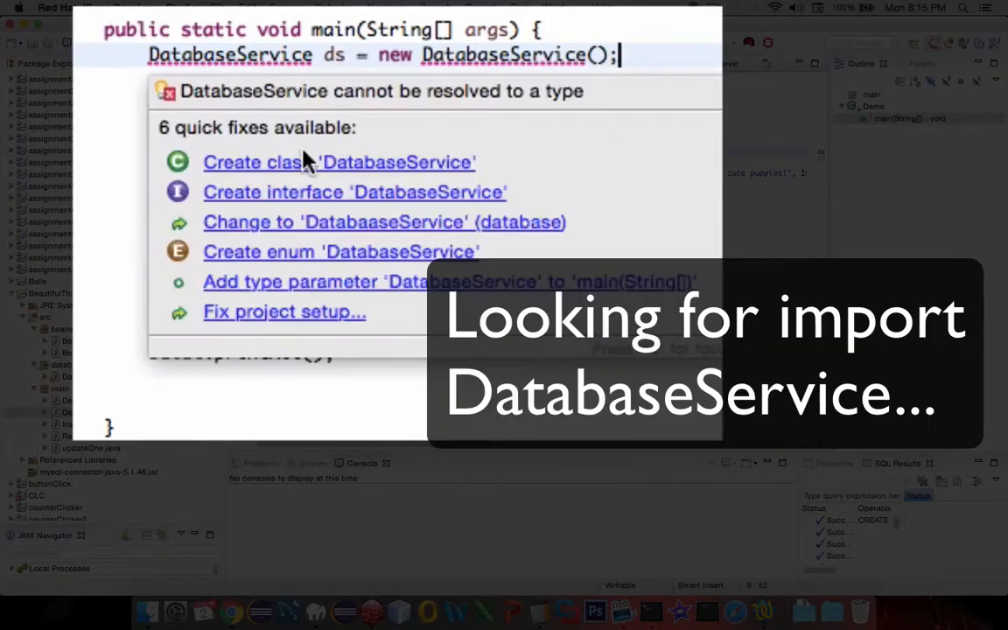
{"action": "mouse_move", "coordinate": [338, 231]}
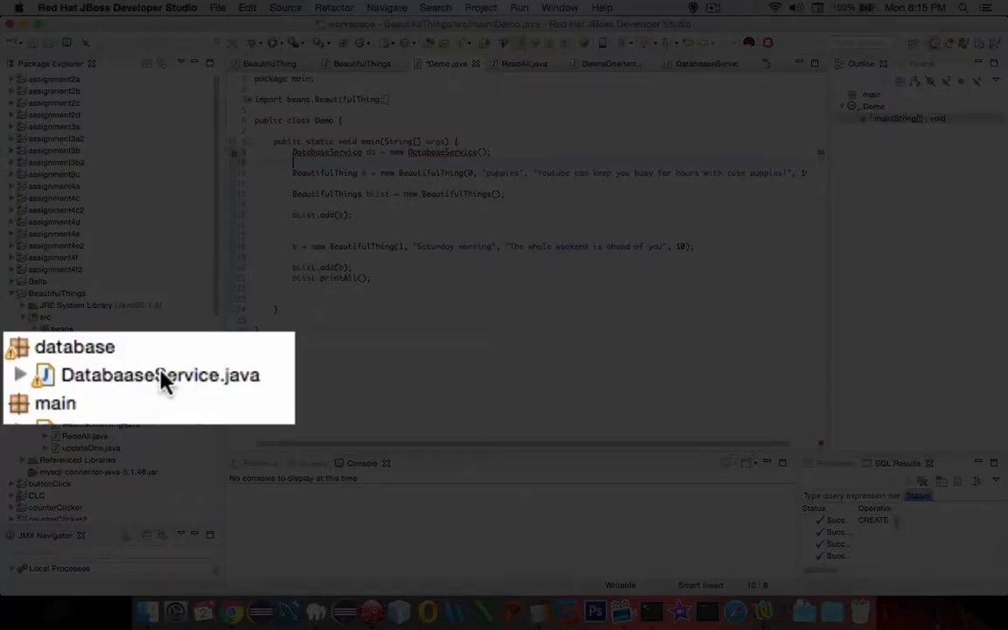
- Refactor-rename the misspelled service class file to DatabaseService.java, accepting the warning
{"action": "right_click", "coordinate": [160, 374]}
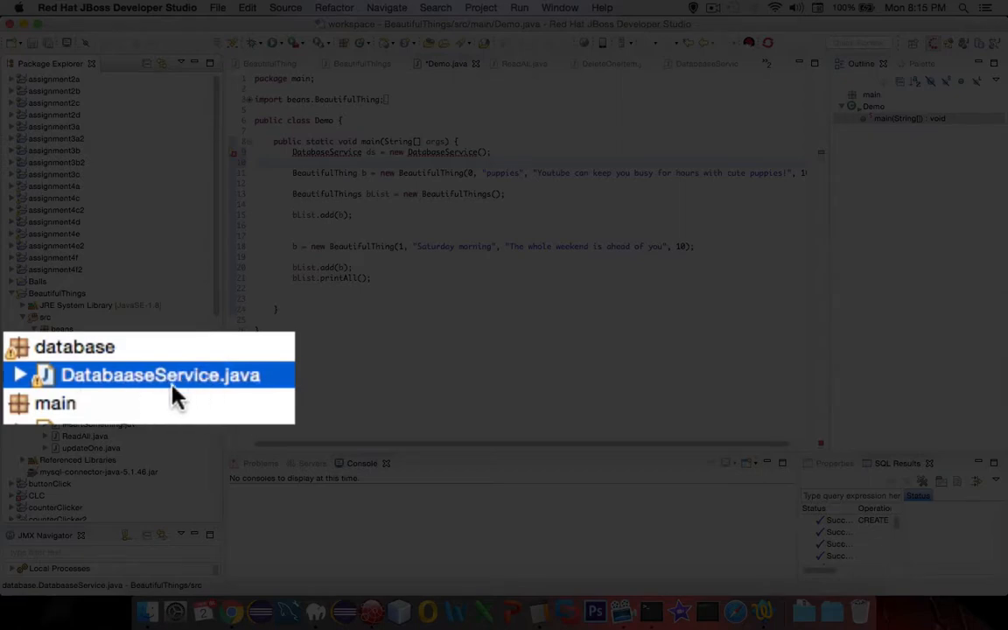
{"action": "left_click", "coordinate": [161, 374]}
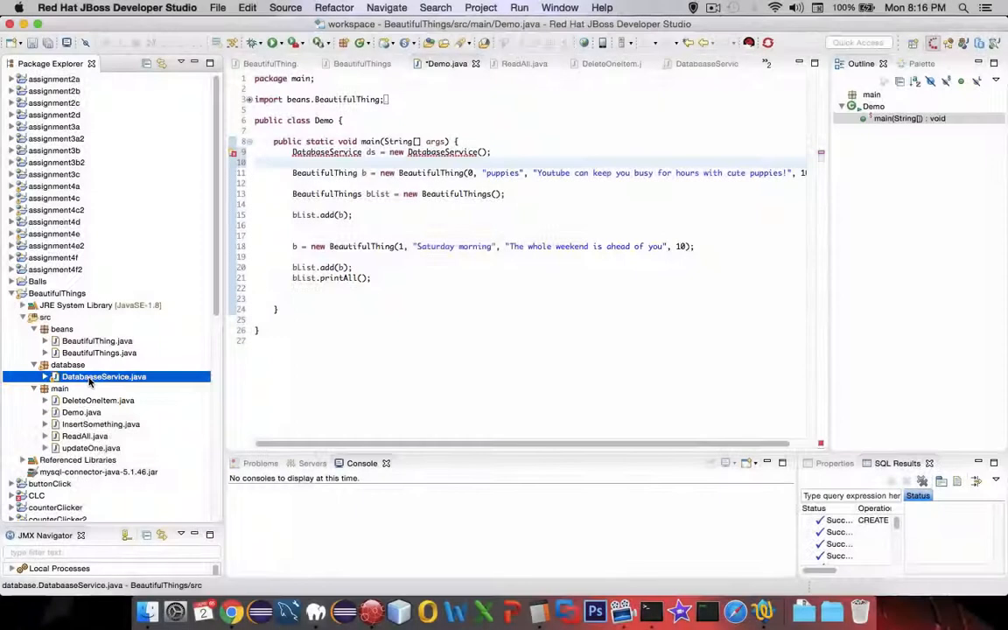
{"action": "right_click", "coordinate": [105, 376]}
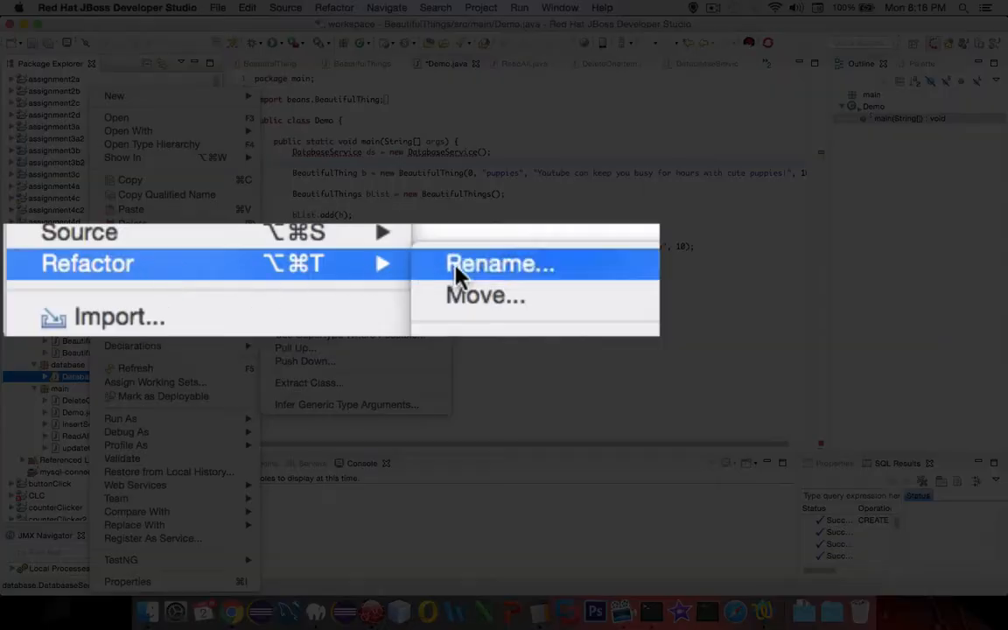
{"action": "left_click", "coordinate": [501, 263]}
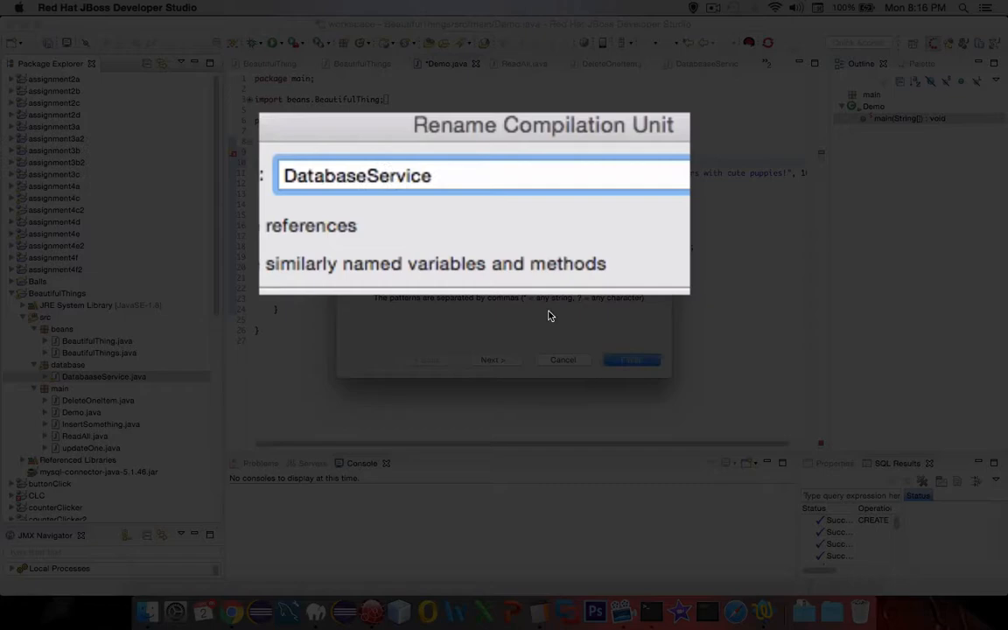
{"action": "left_click", "coordinate": [491, 360]}
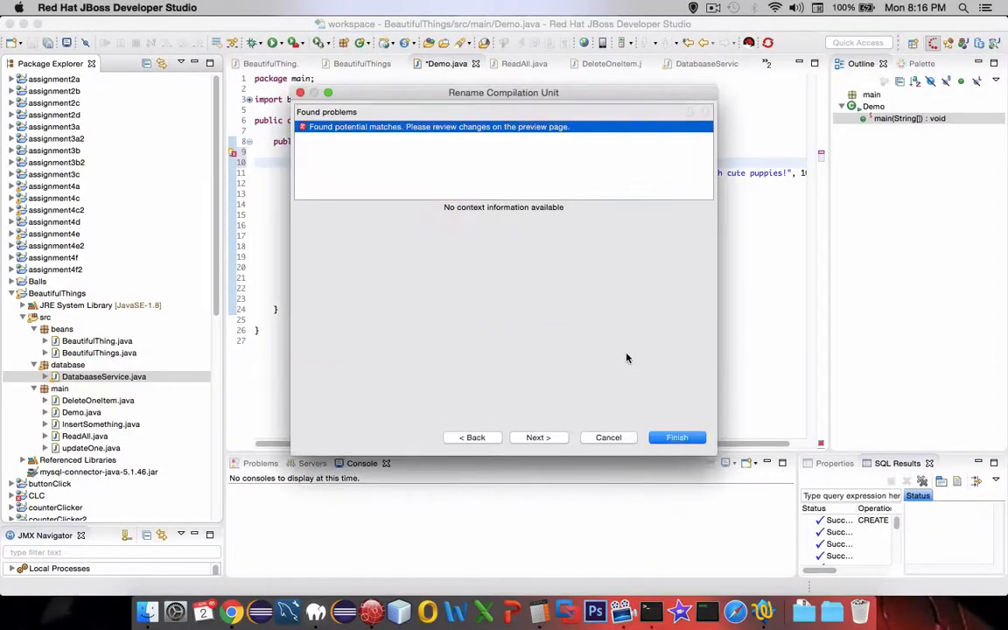
{"action": "left_click", "coordinate": [675, 438]}
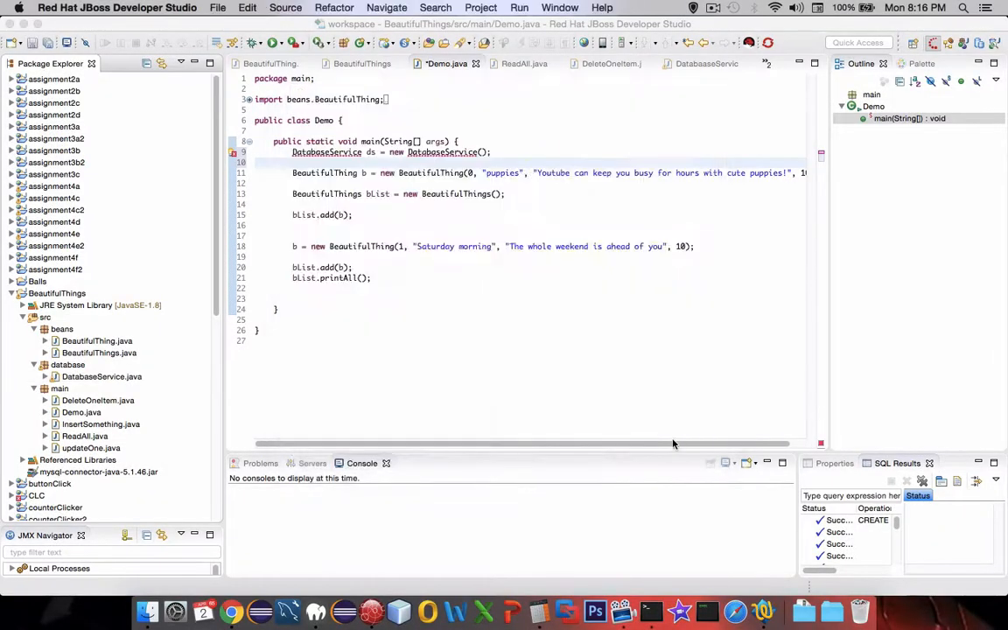
{"action": "left_click", "coordinate": [101, 377]}
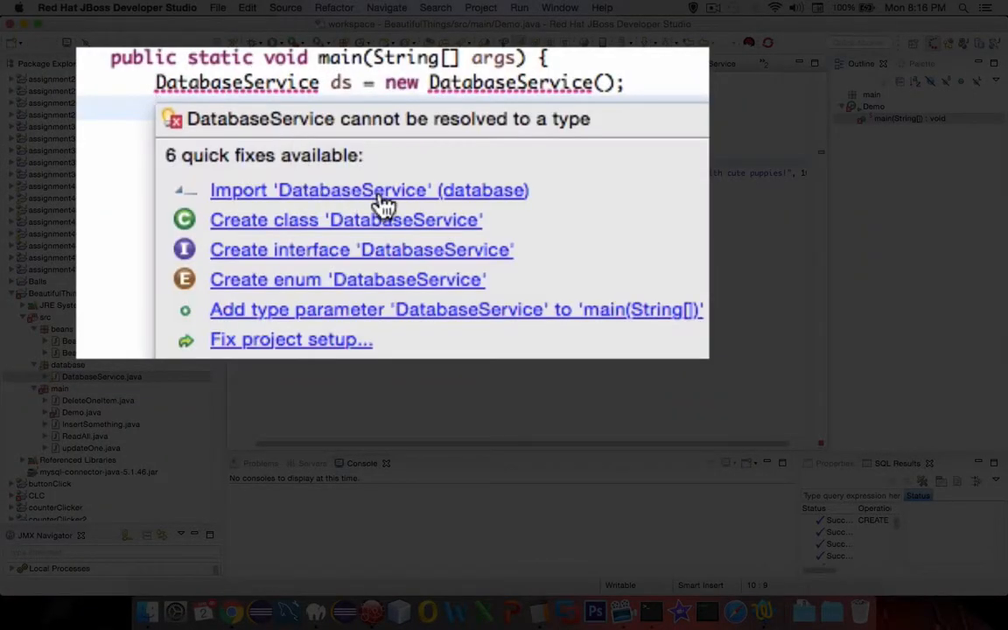
{"action": "mouse_move", "coordinate": [382, 203]}
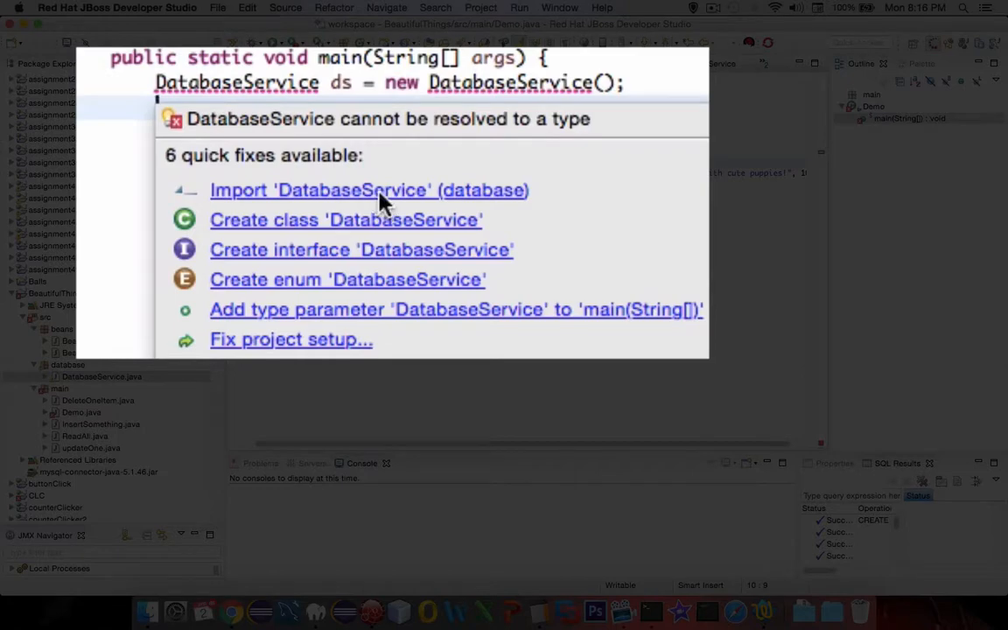
- Import DatabaseService from the database package and add a blank line before blist.printAll()
{"action": "left_click", "coordinate": [368, 189]}
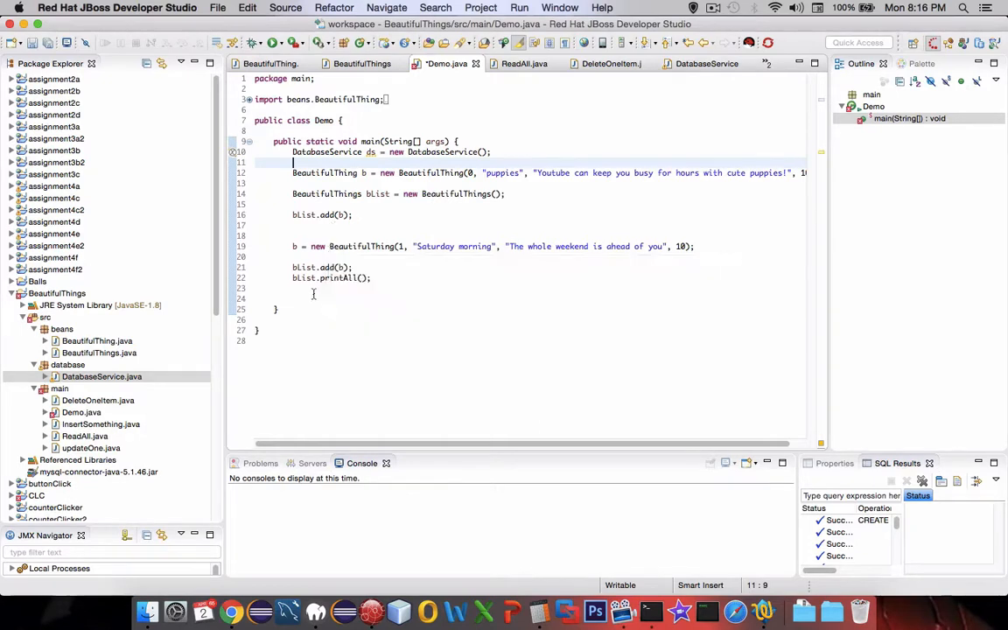
{"action": "left_click", "coordinate": [354, 266]}
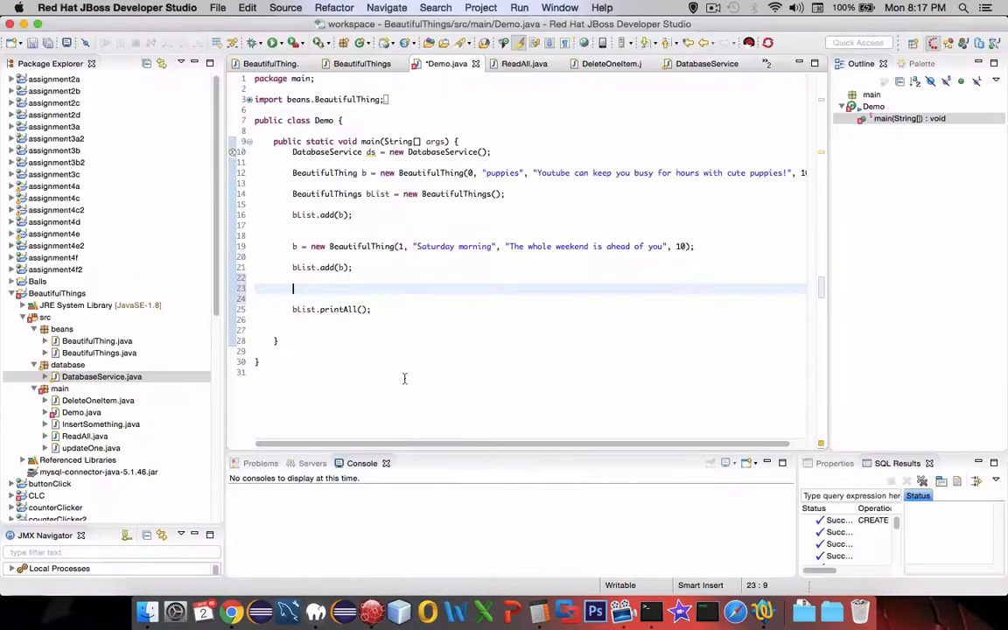
- Add ds.deleteOne(4) before printAll and let main declare throws SQLException via Quick Fix
{"action": "type", "text": "ds"}
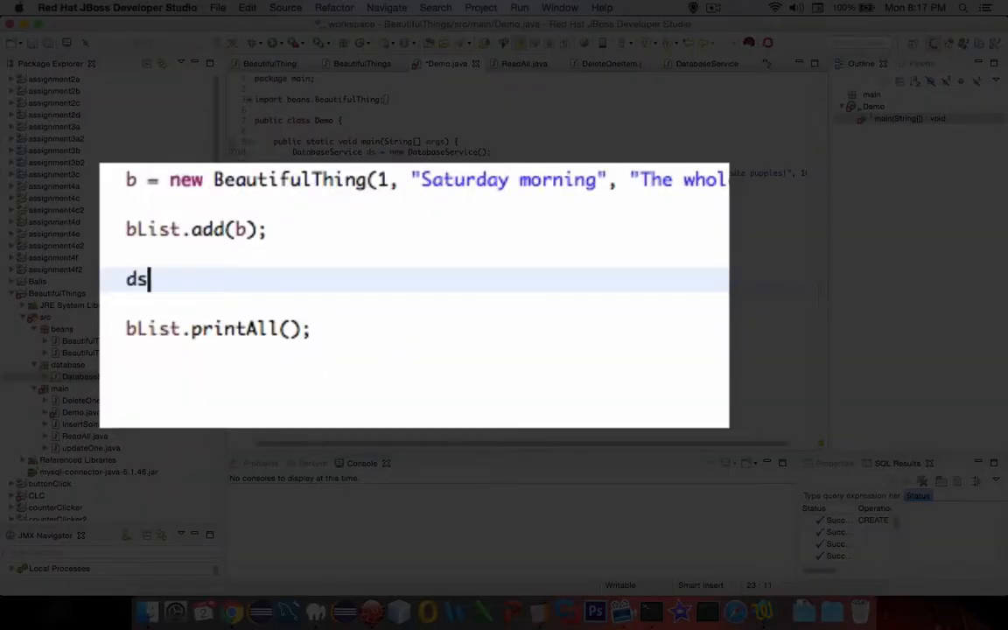
{"action": "type", "text": "."}
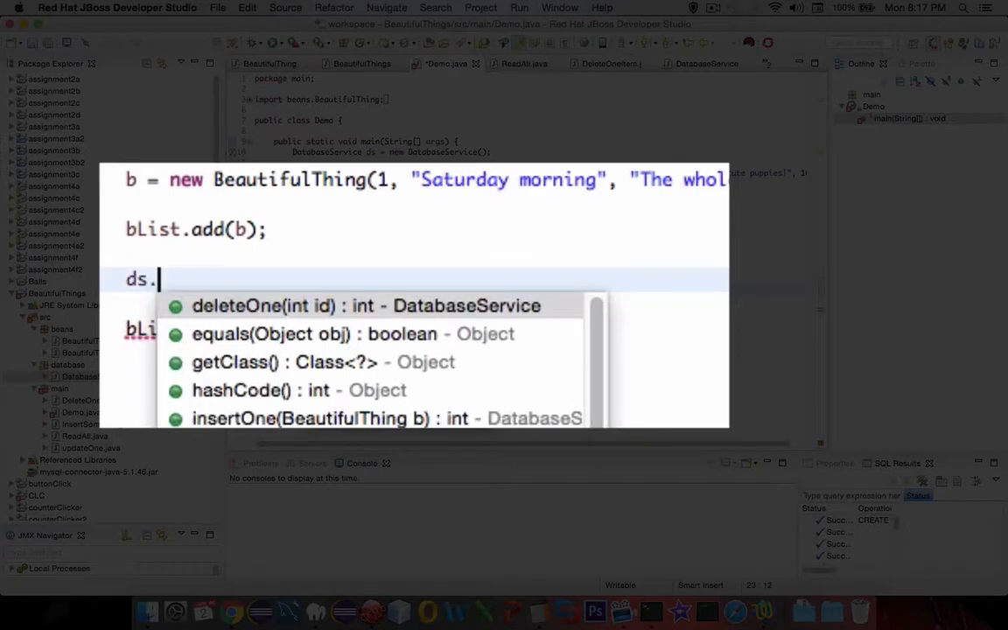
{"action": "mouse_move", "coordinate": [306, 305]}
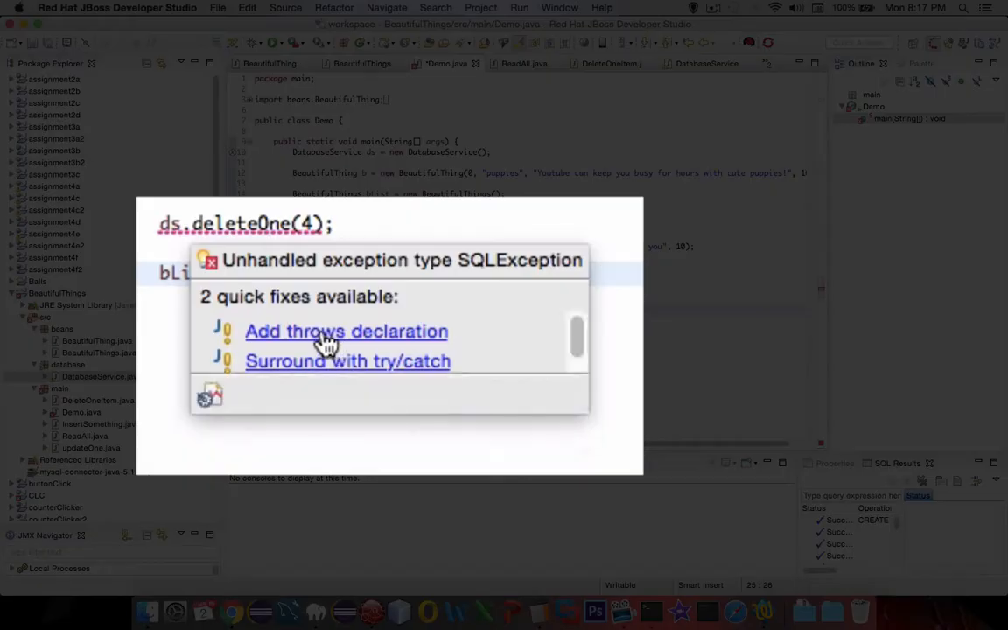
{"action": "left_click", "coordinate": [347, 330]}
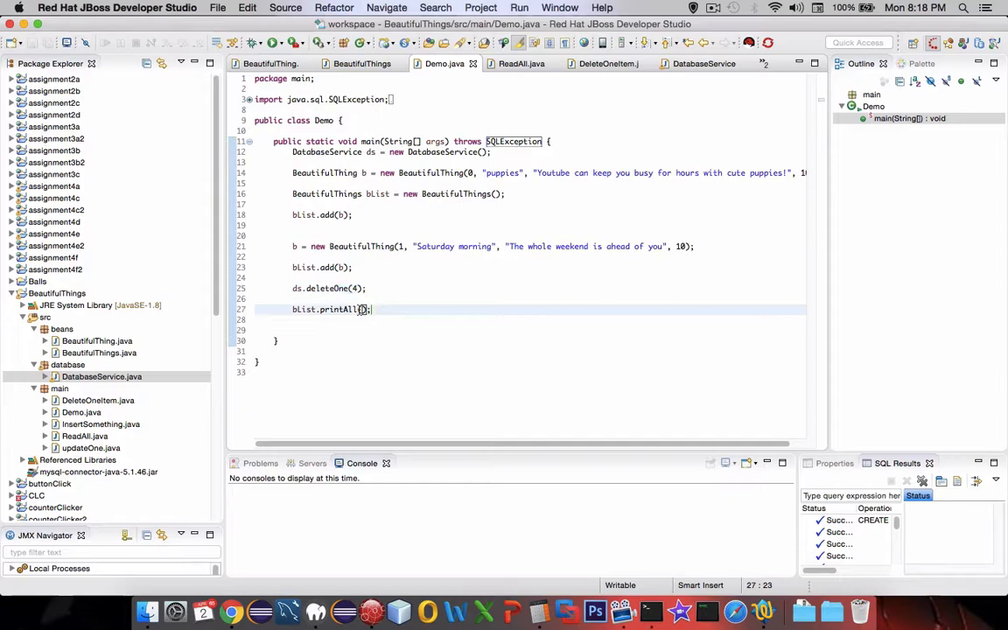
{"action": "mouse_move", "coordinate": [296, 565]}
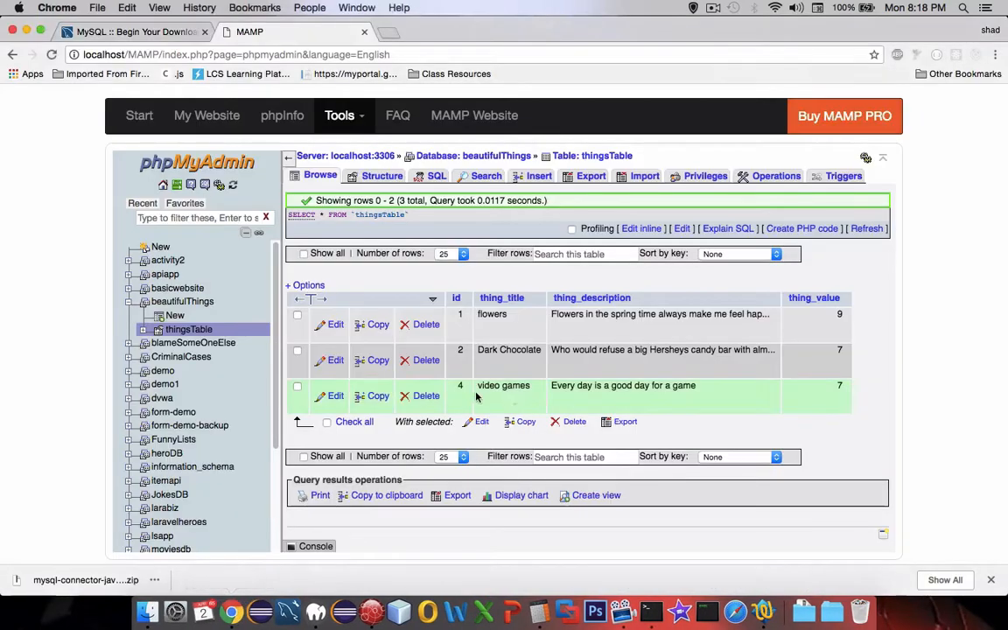
{"action": "left_click", "coordinate": [371, 609]}
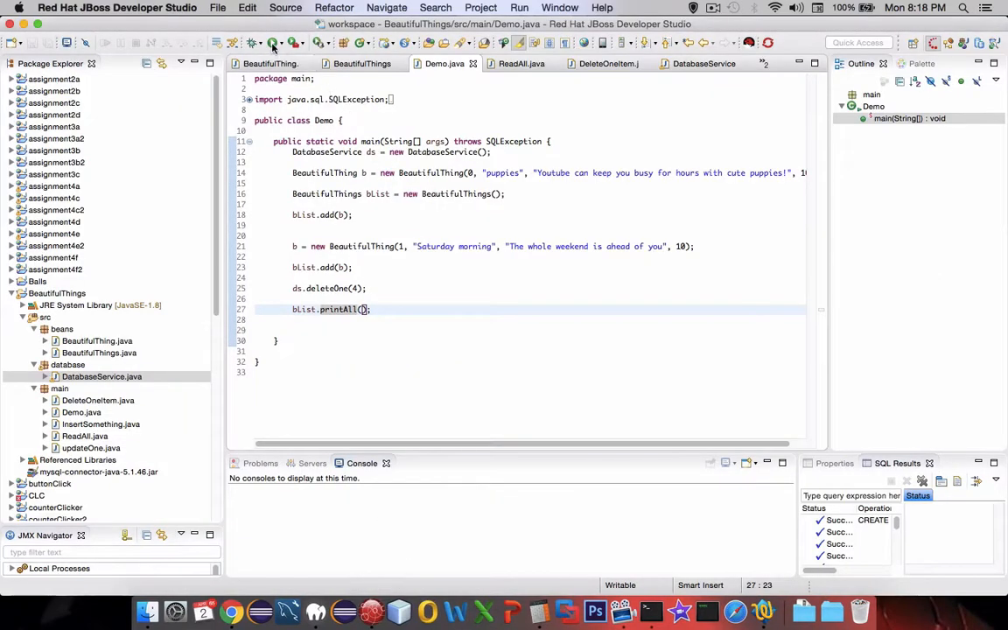
- Run Demo to delete the row, then return to the DatabaseService source
{"action": "left_click", "coordinate": [273, 42]}
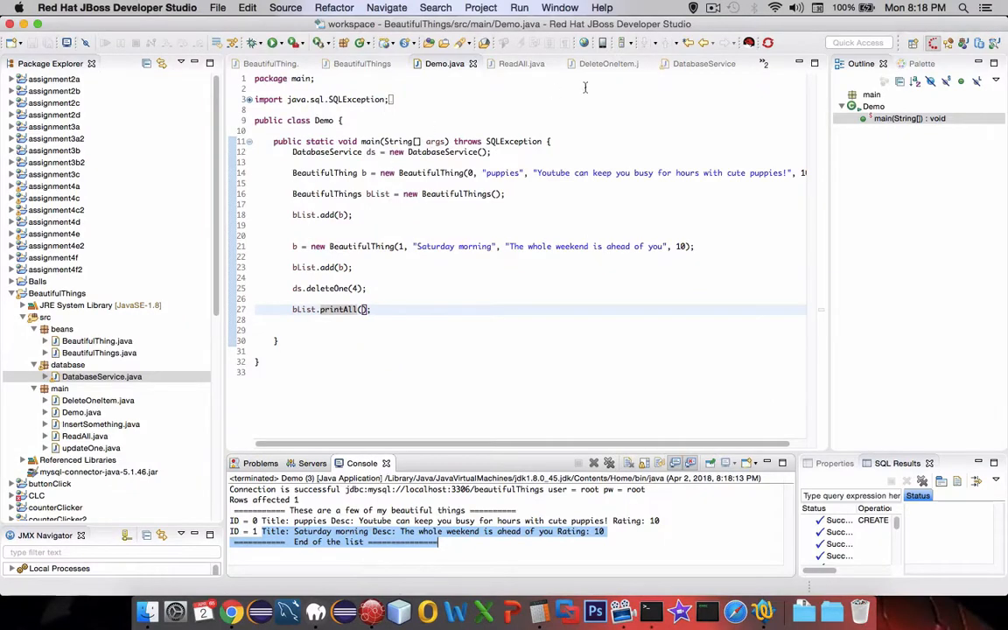
{"action": "left_click", "coordinate": [700, 63]}
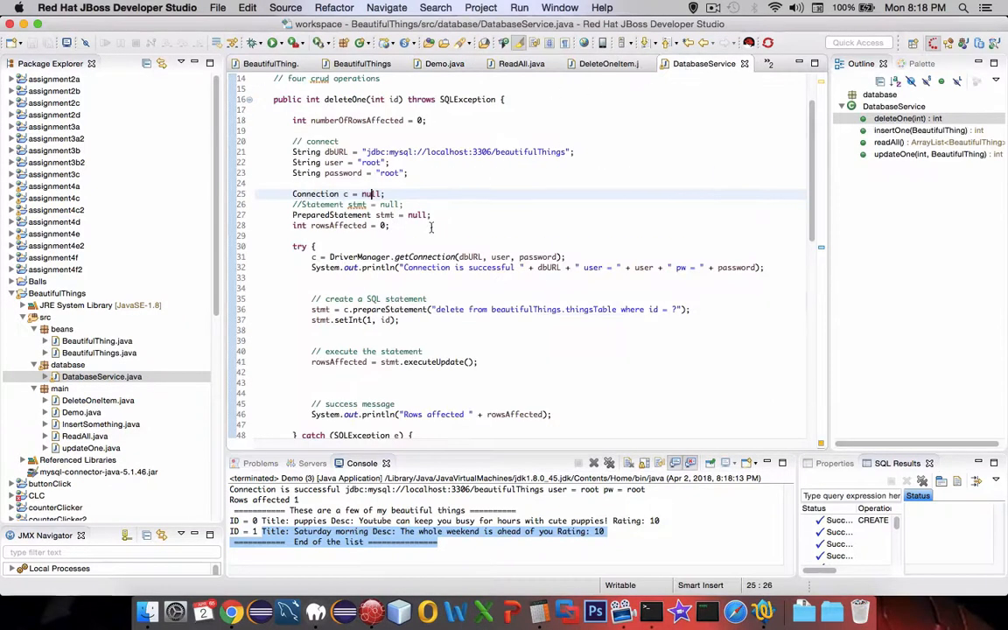